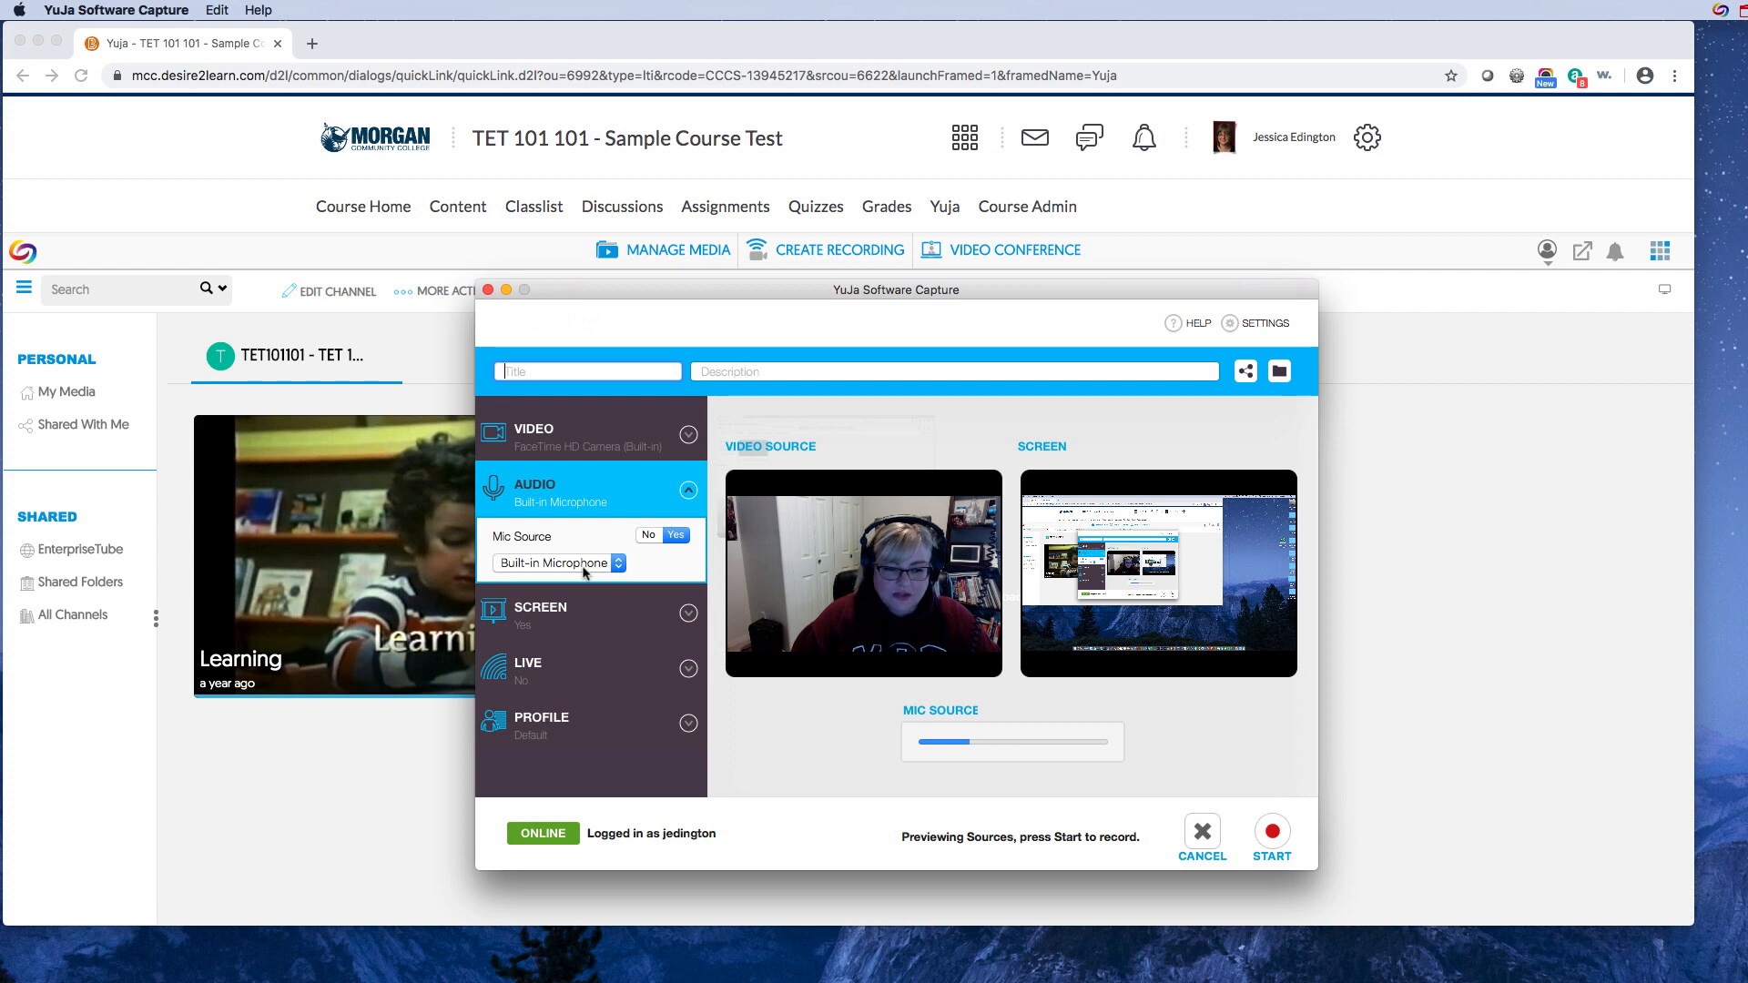
Choose Built-in Microphone as the Mic Source in the Audio section
click(557, 563)
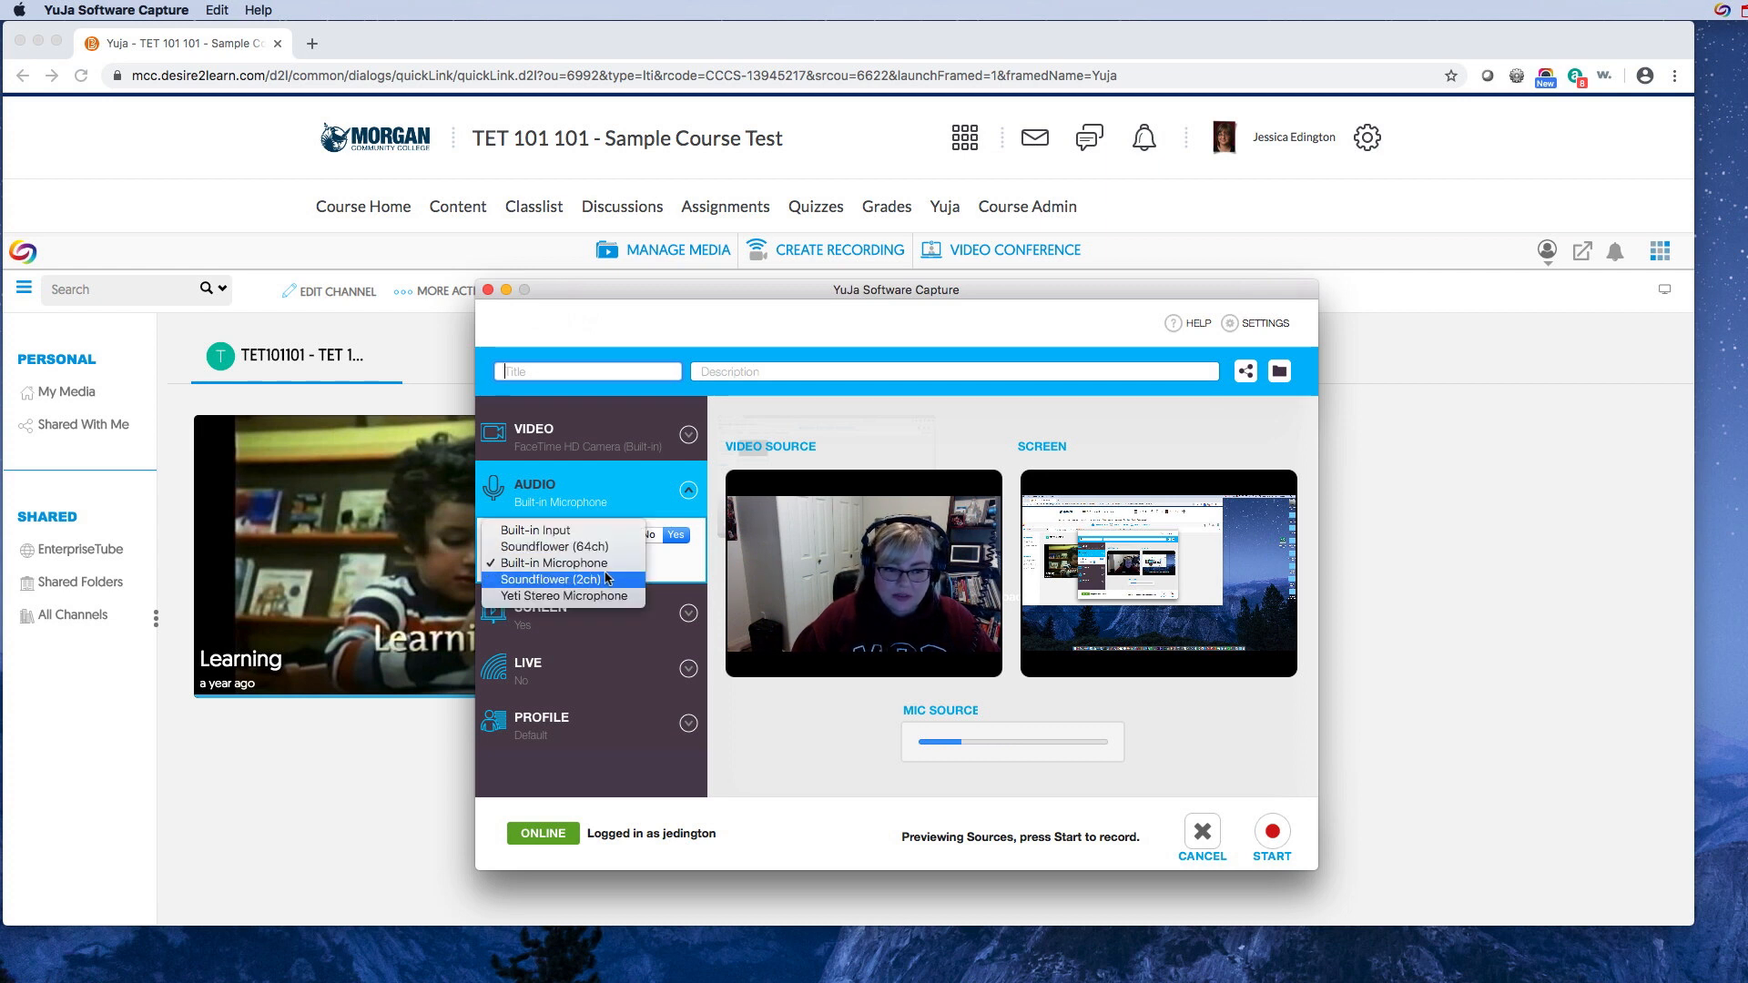
mouse_move(563, 596)
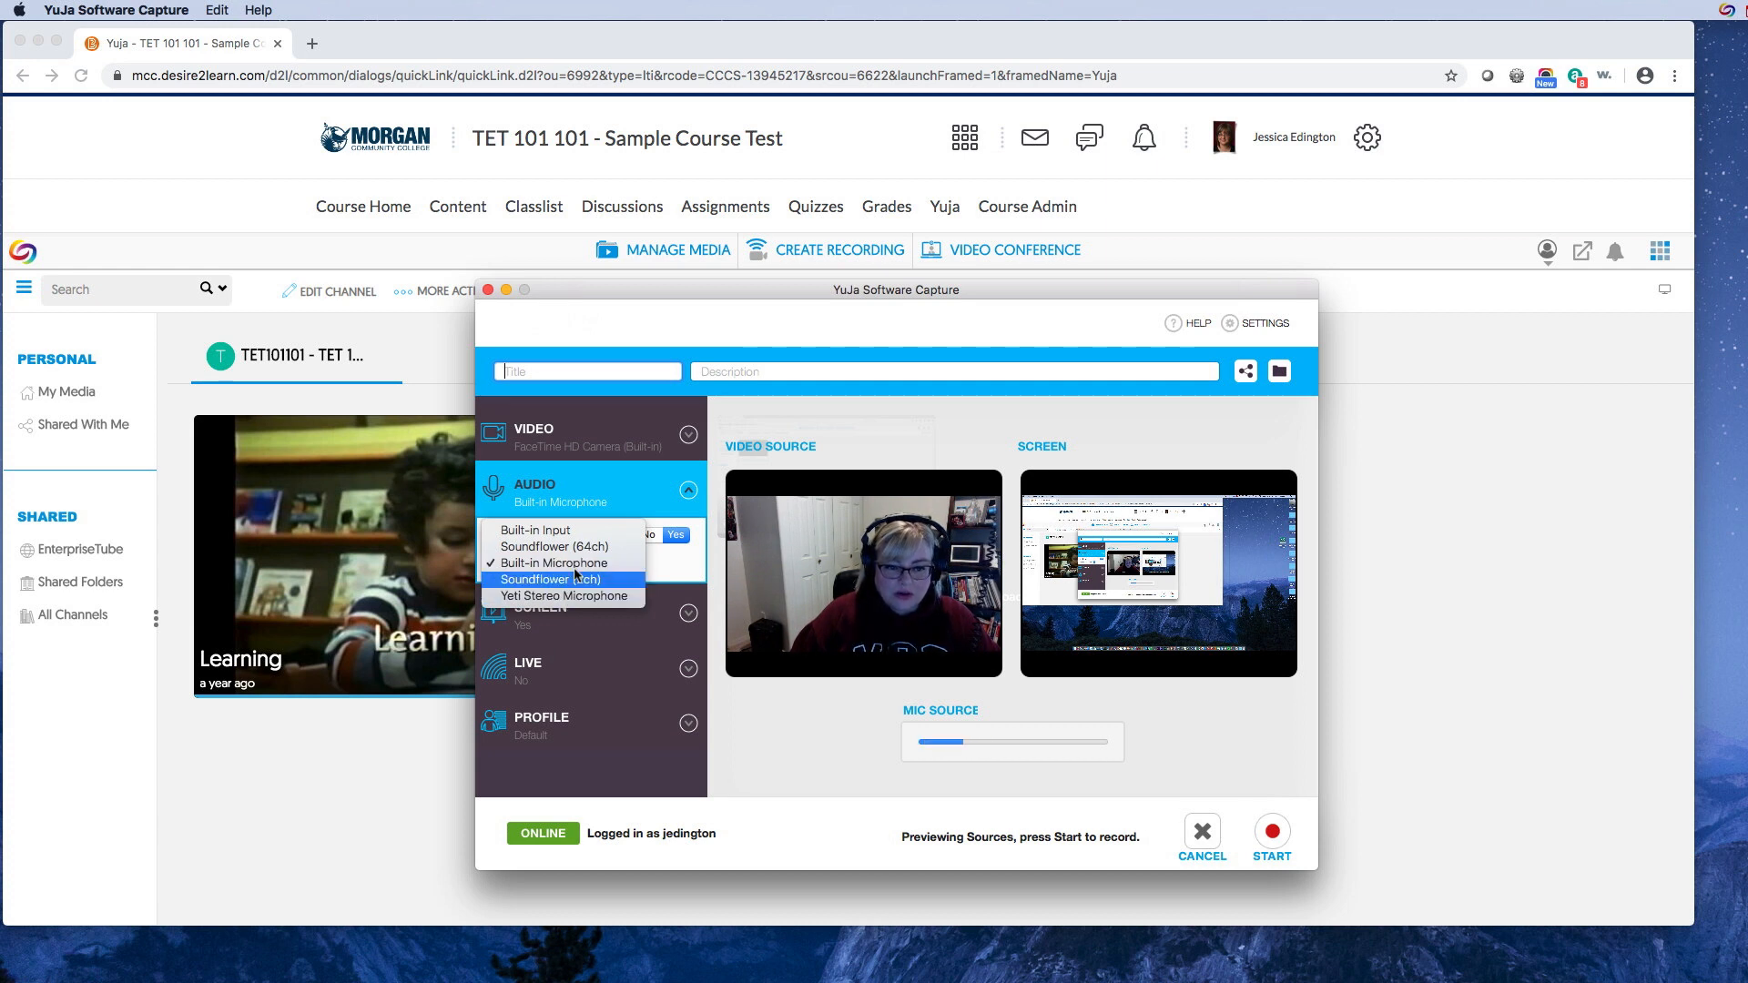
click(550, 563)
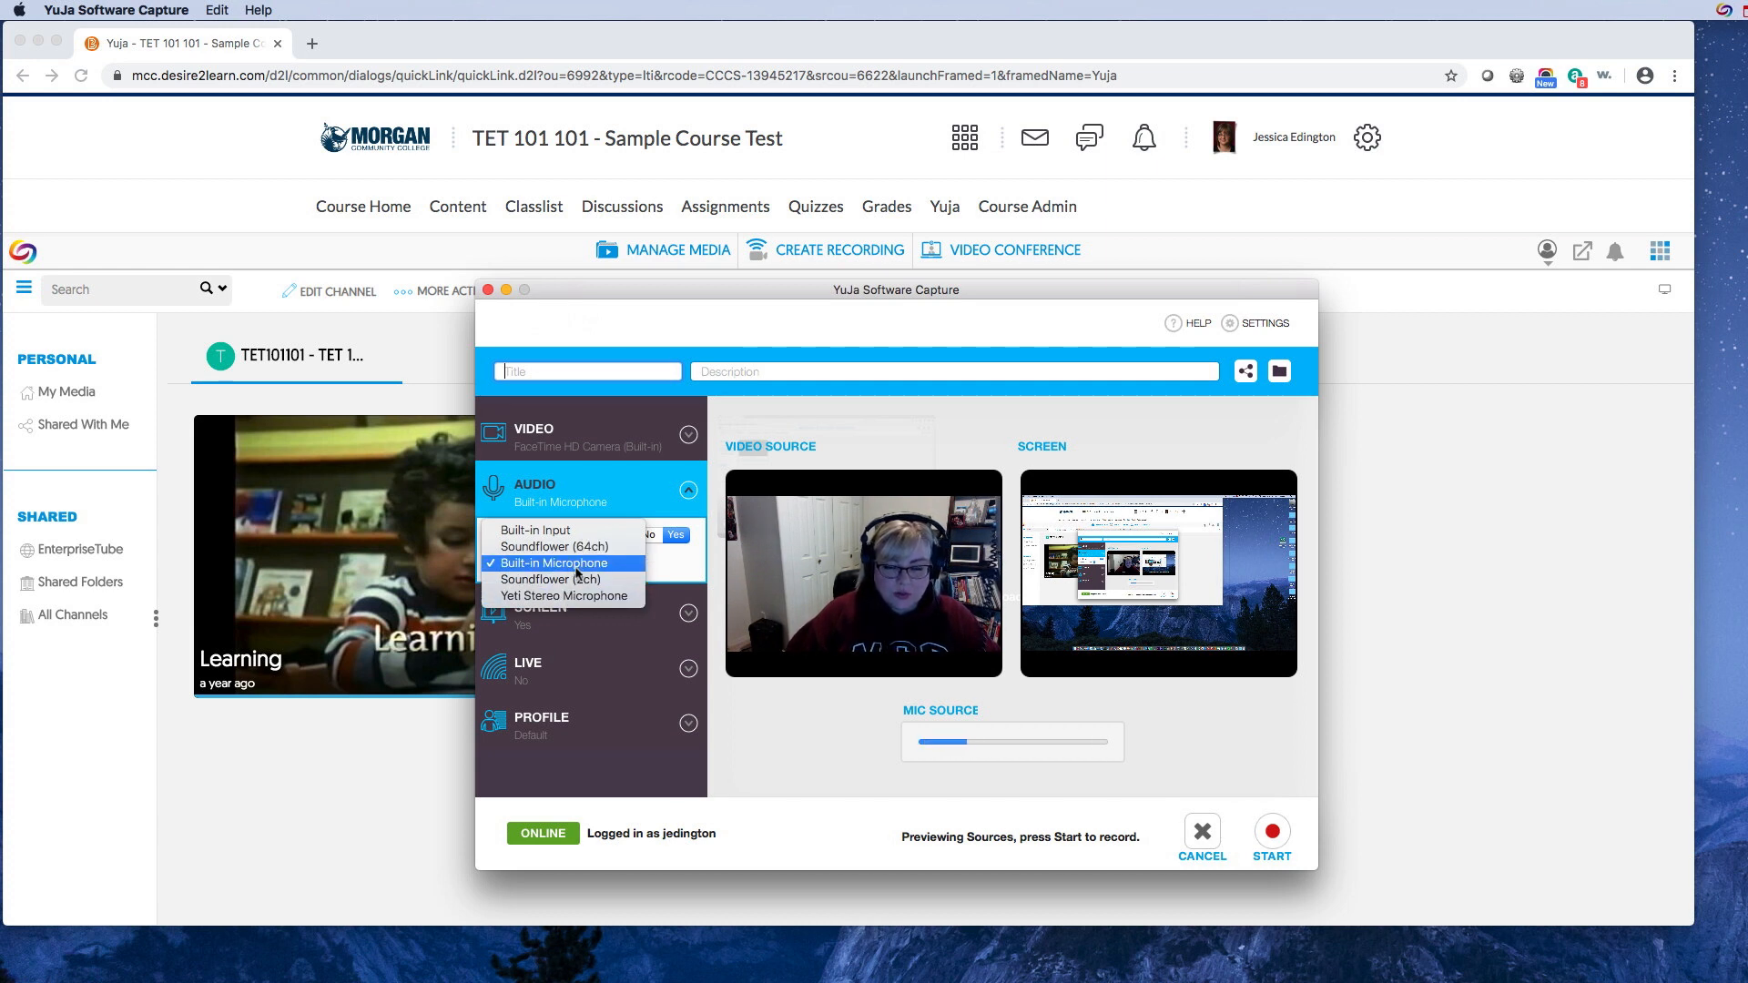
mouse_move(550, 579)
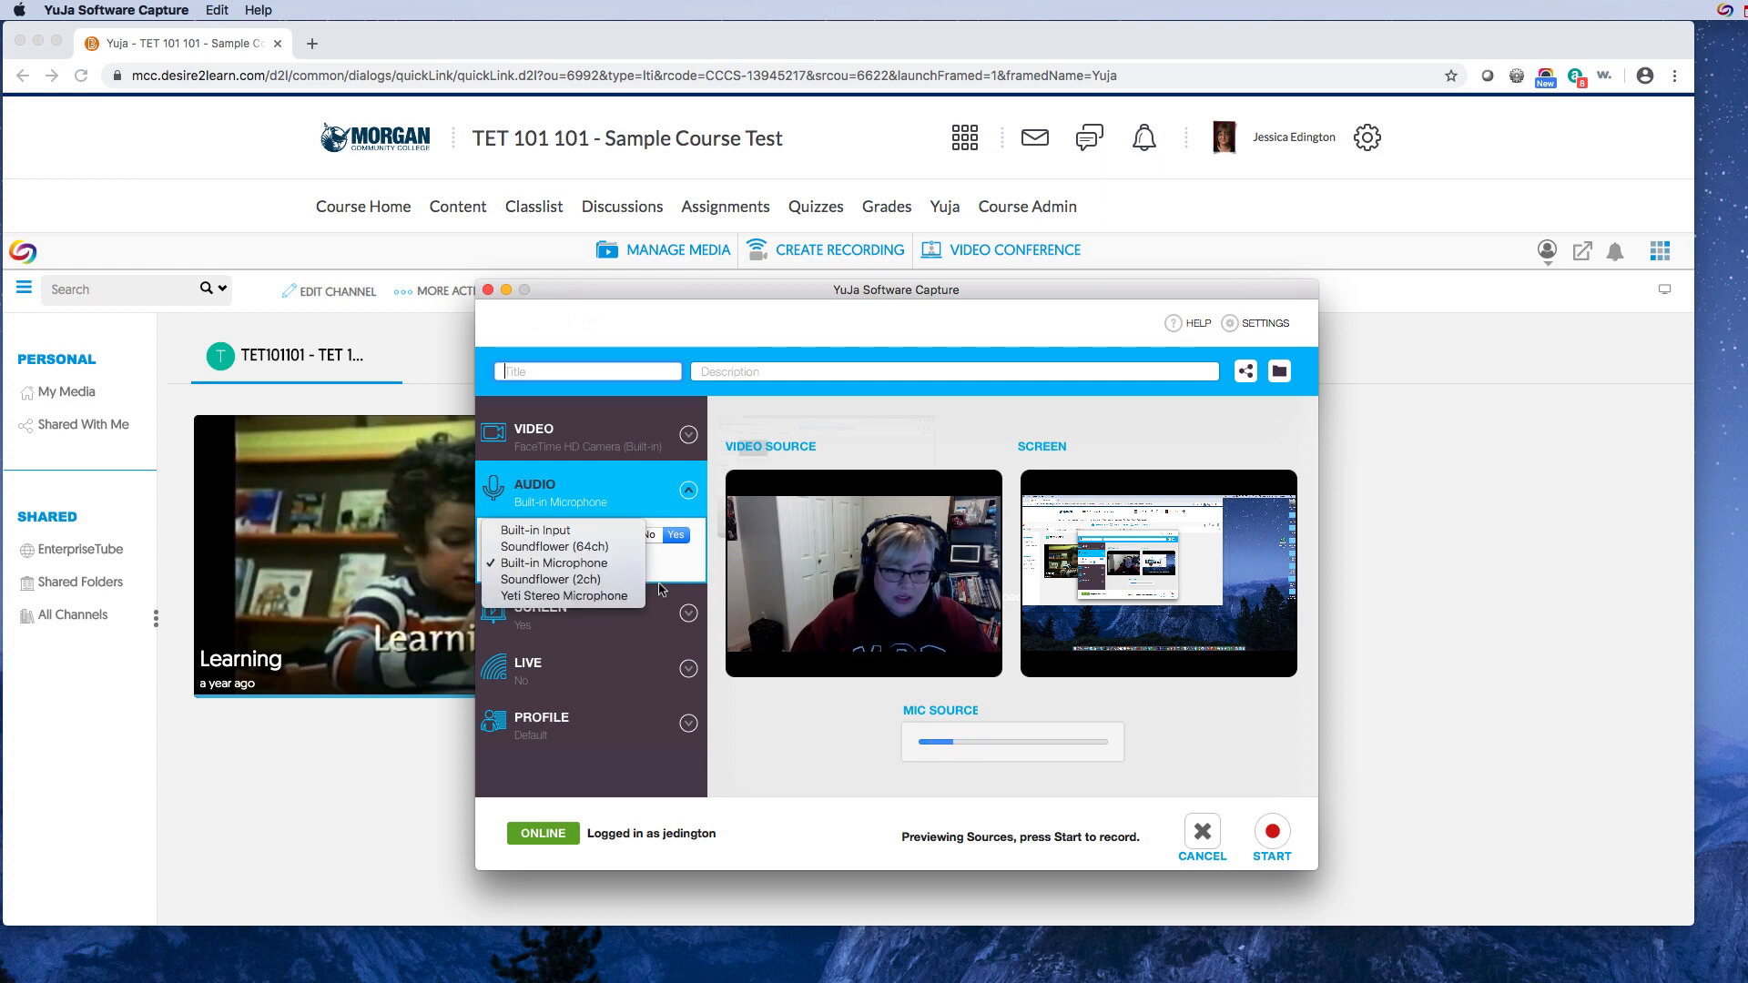
Enable screen capture of the Single (Primary) Display and save the choice
click(541, 548)
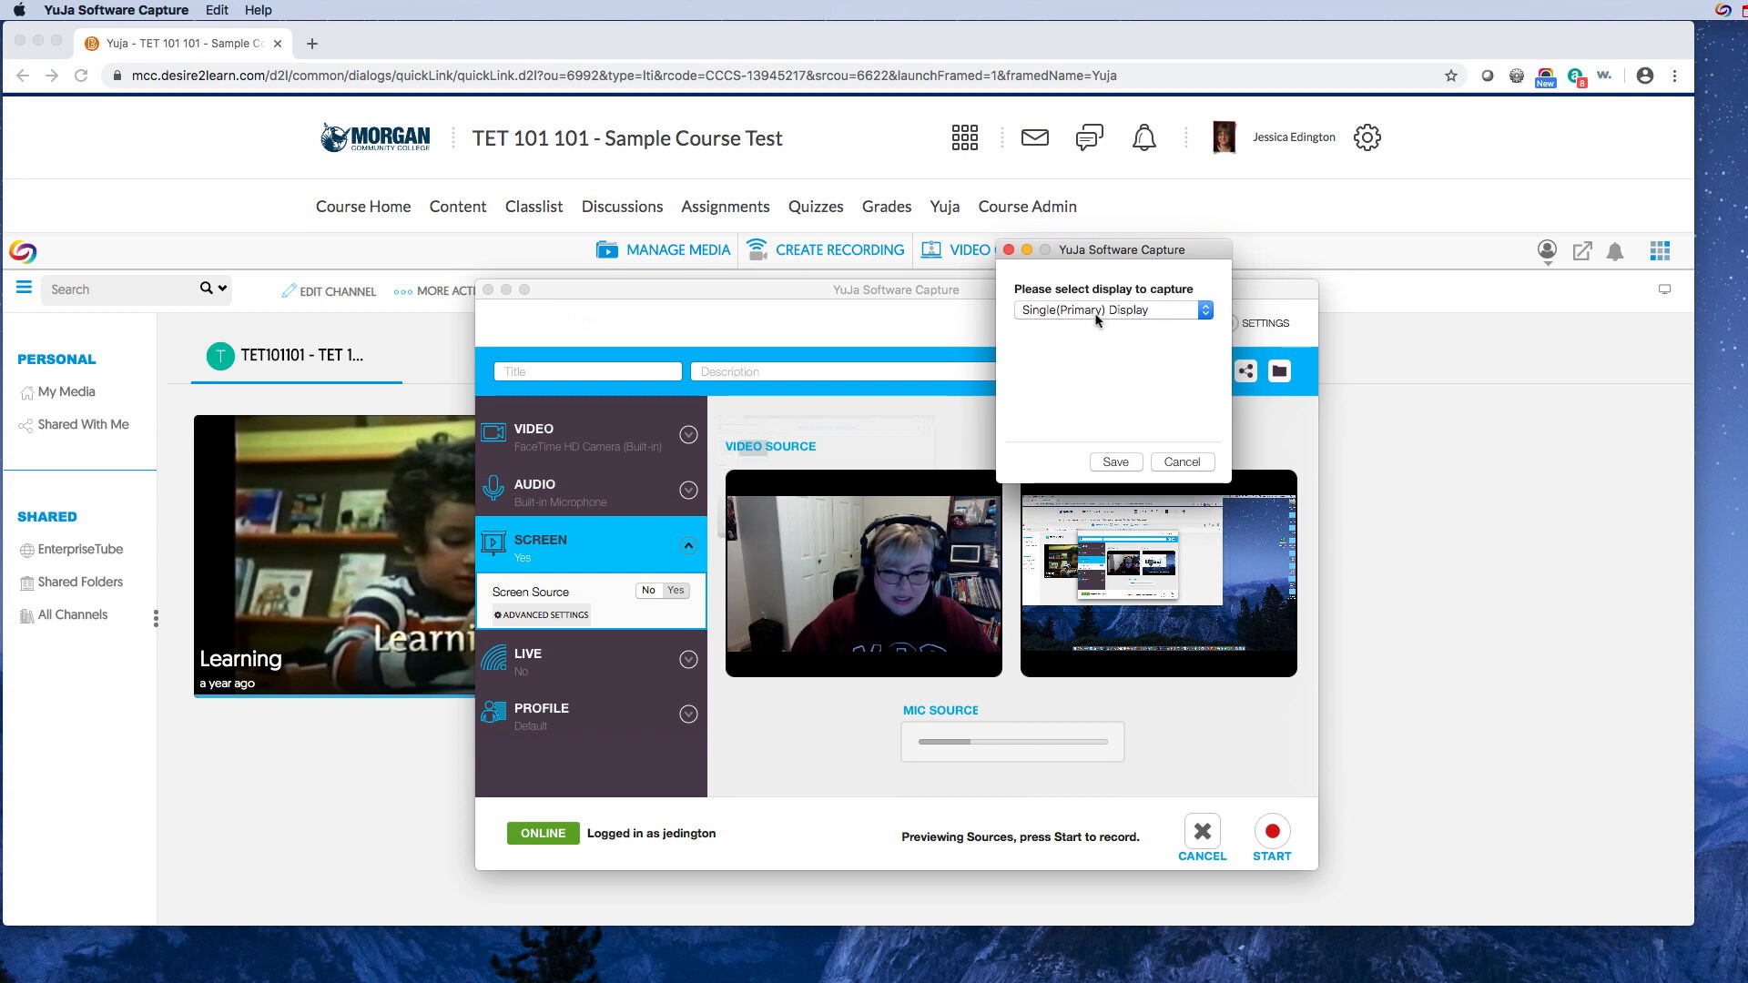
click(1109, 310)
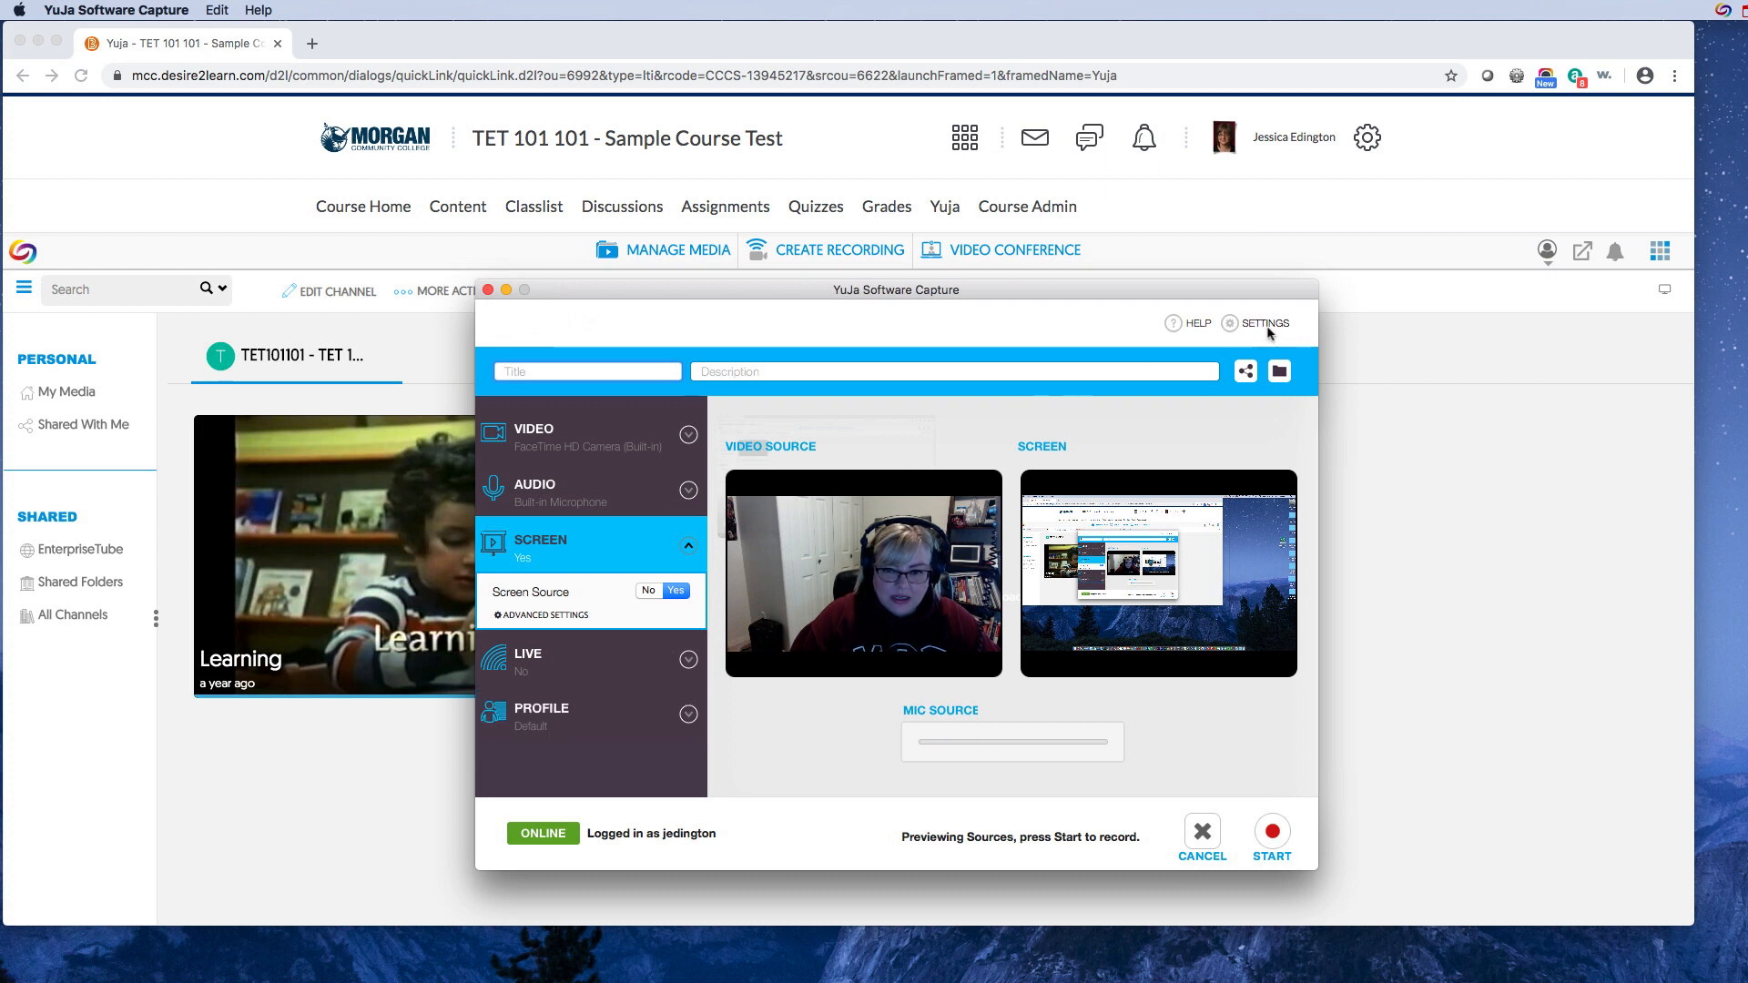
Set Autostart on startup to No in General settings and view the Hotkeys
click(1260, 322)
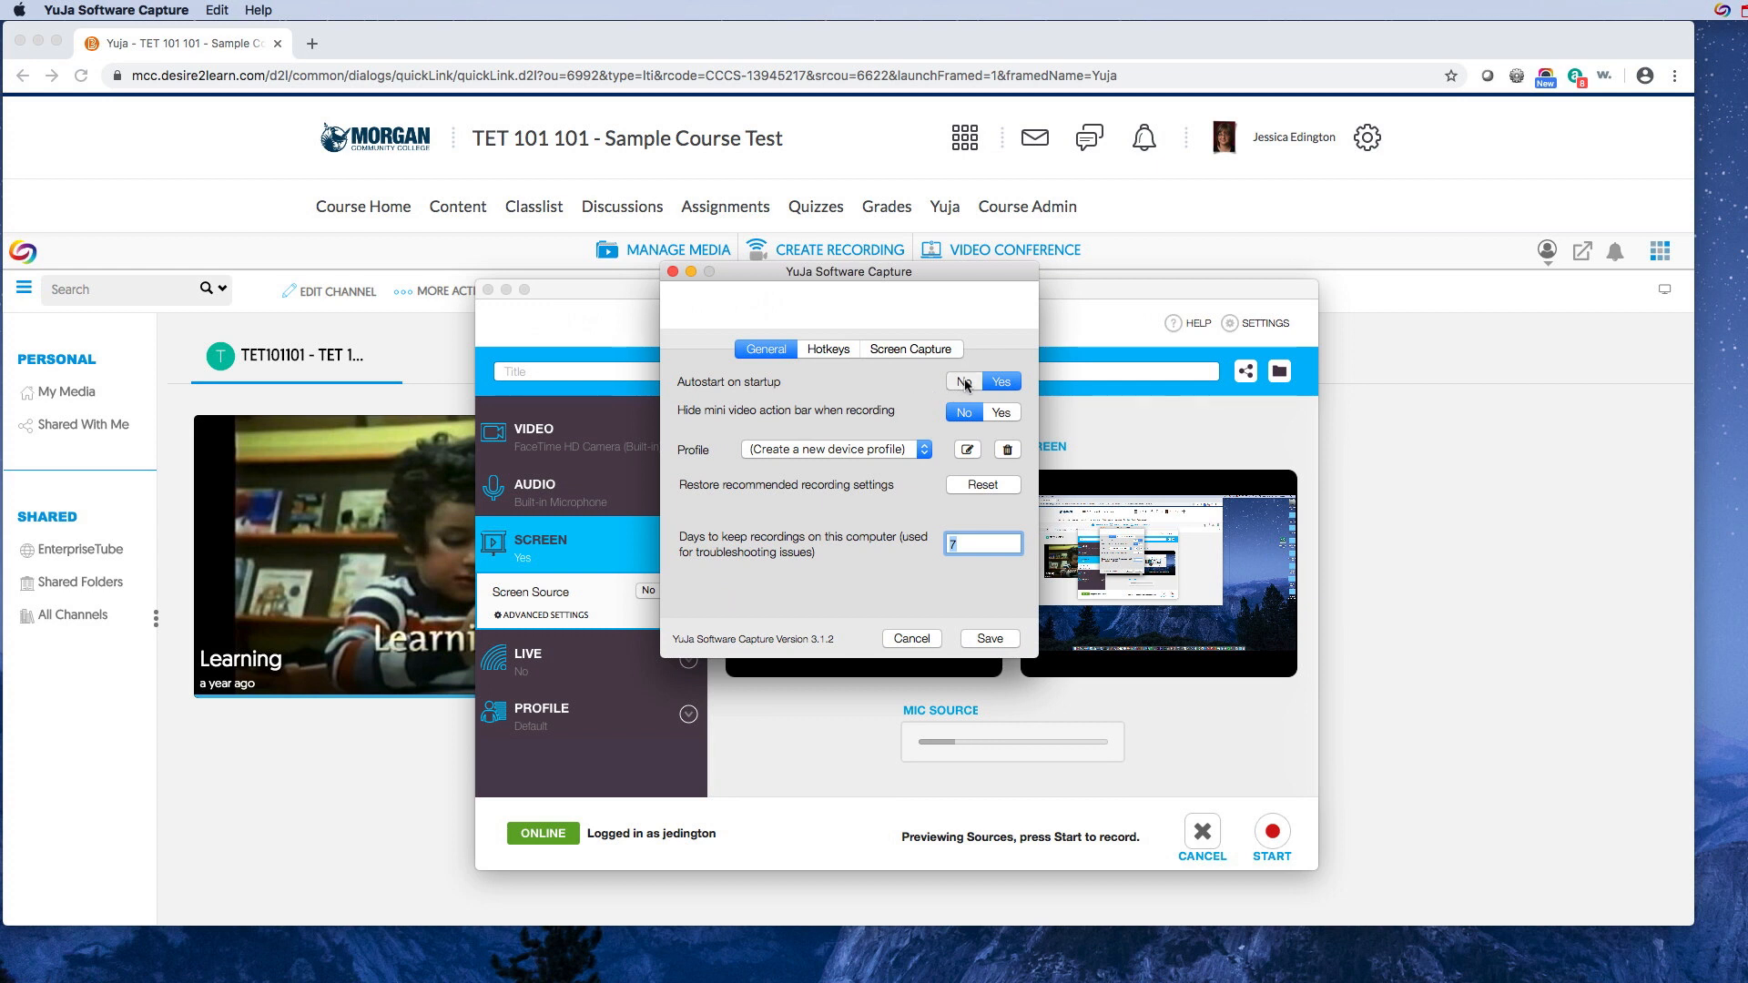
click(964, 381)
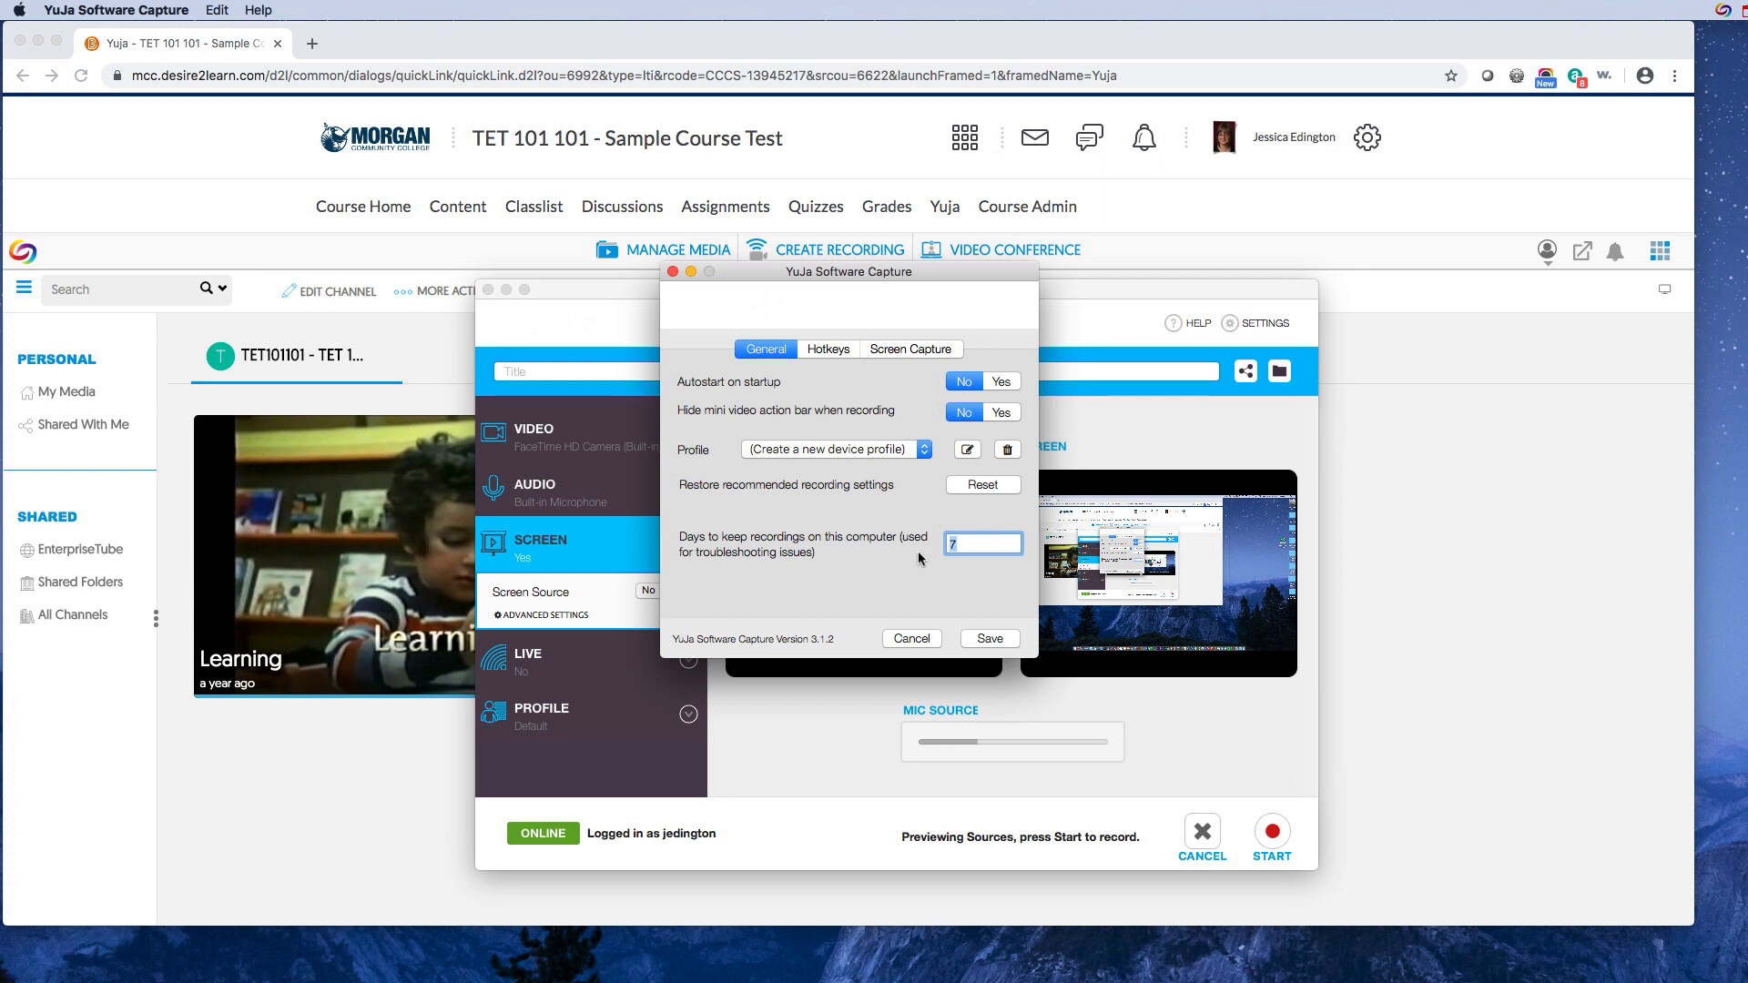
mouse_move(947, 530)
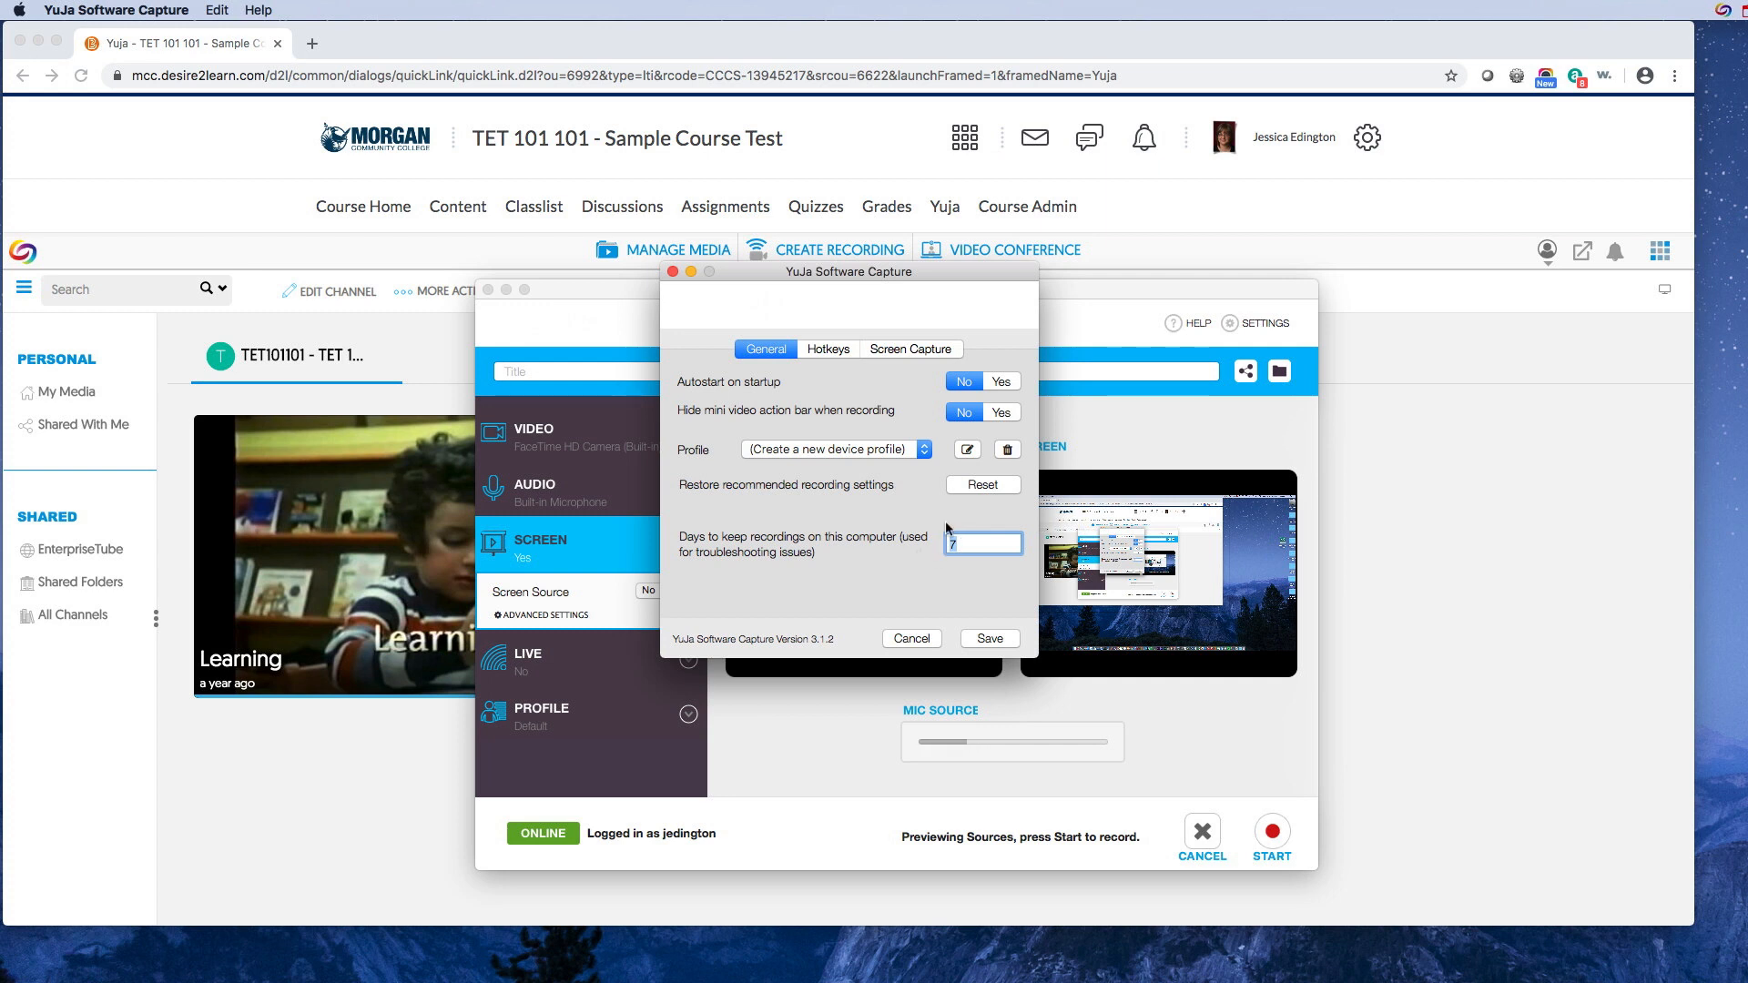
click(826, 350)
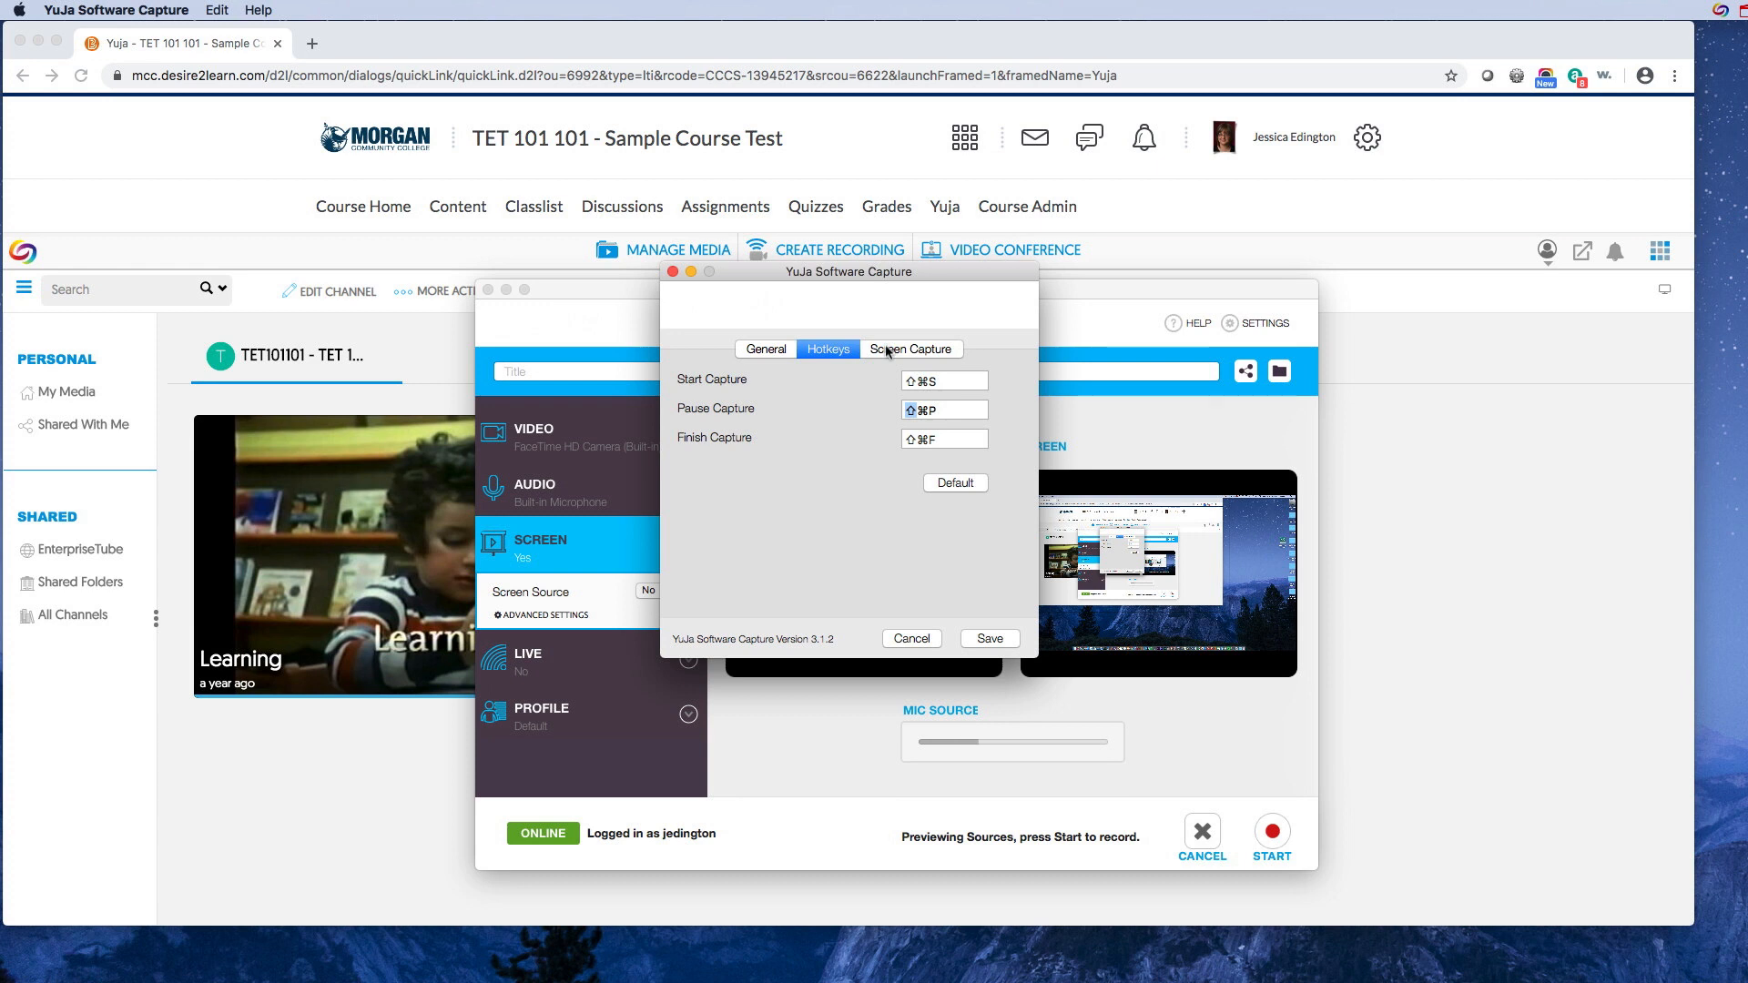
Raise the Screen Capture frame rate from 15 to 24
click(910, 350)
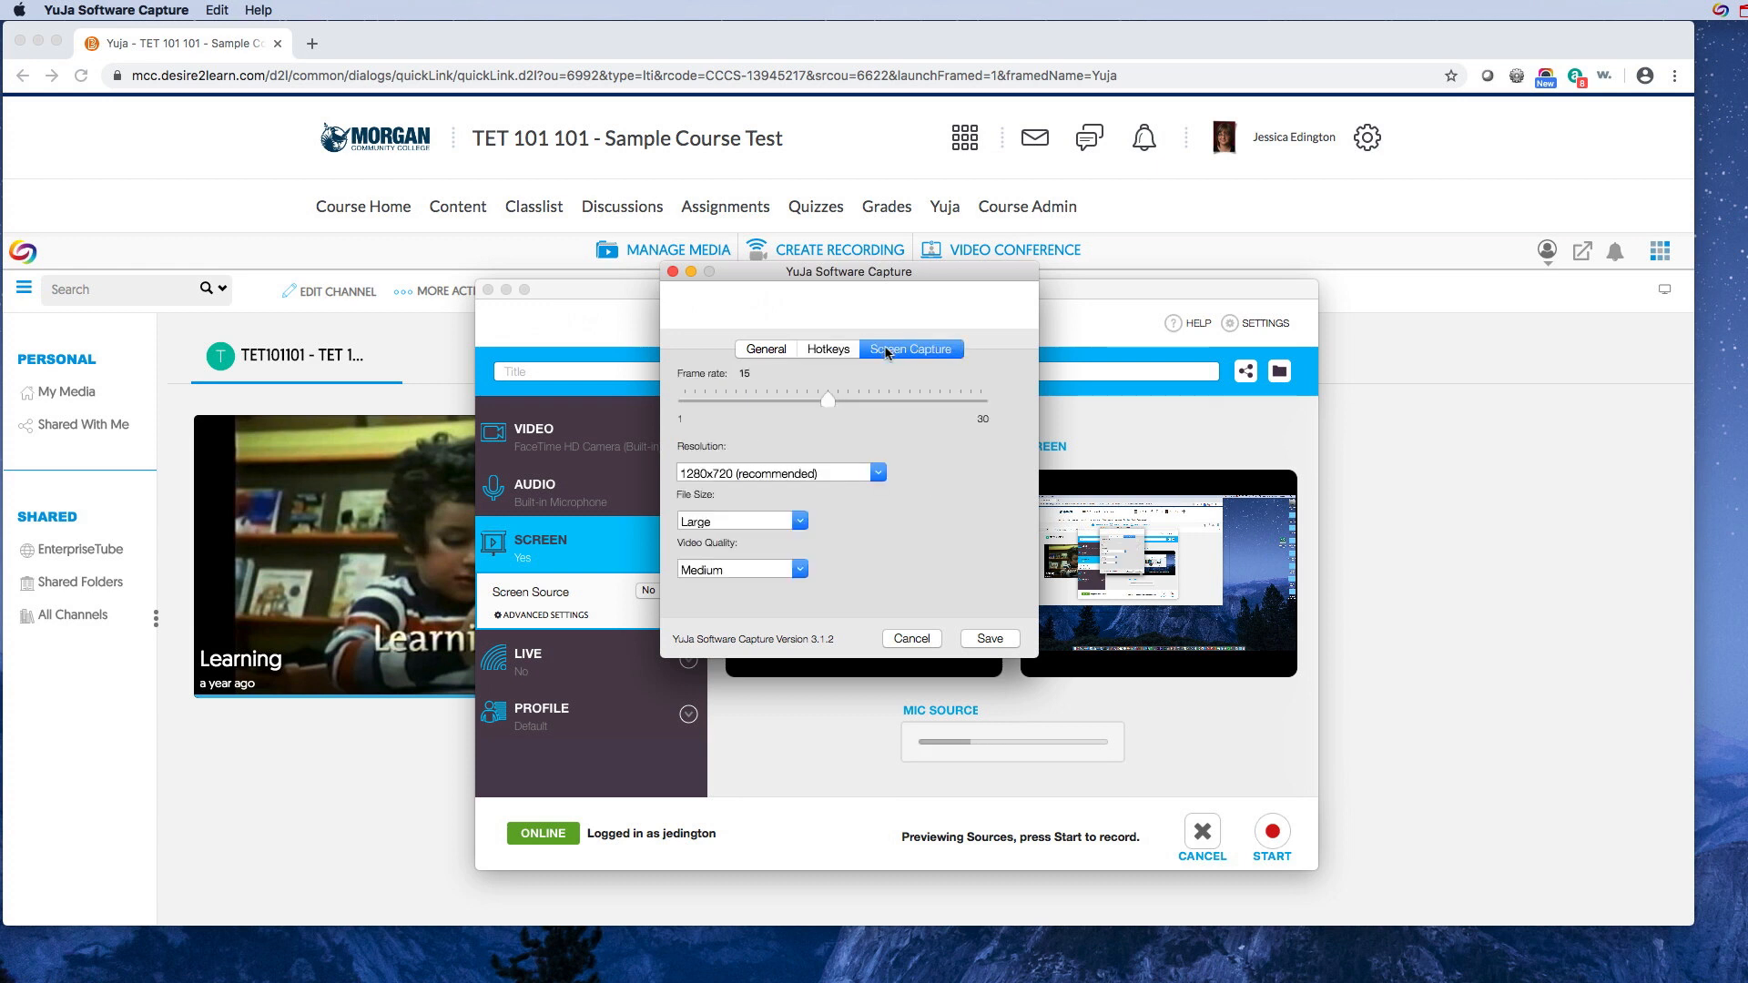
mouse_move(745, 384)
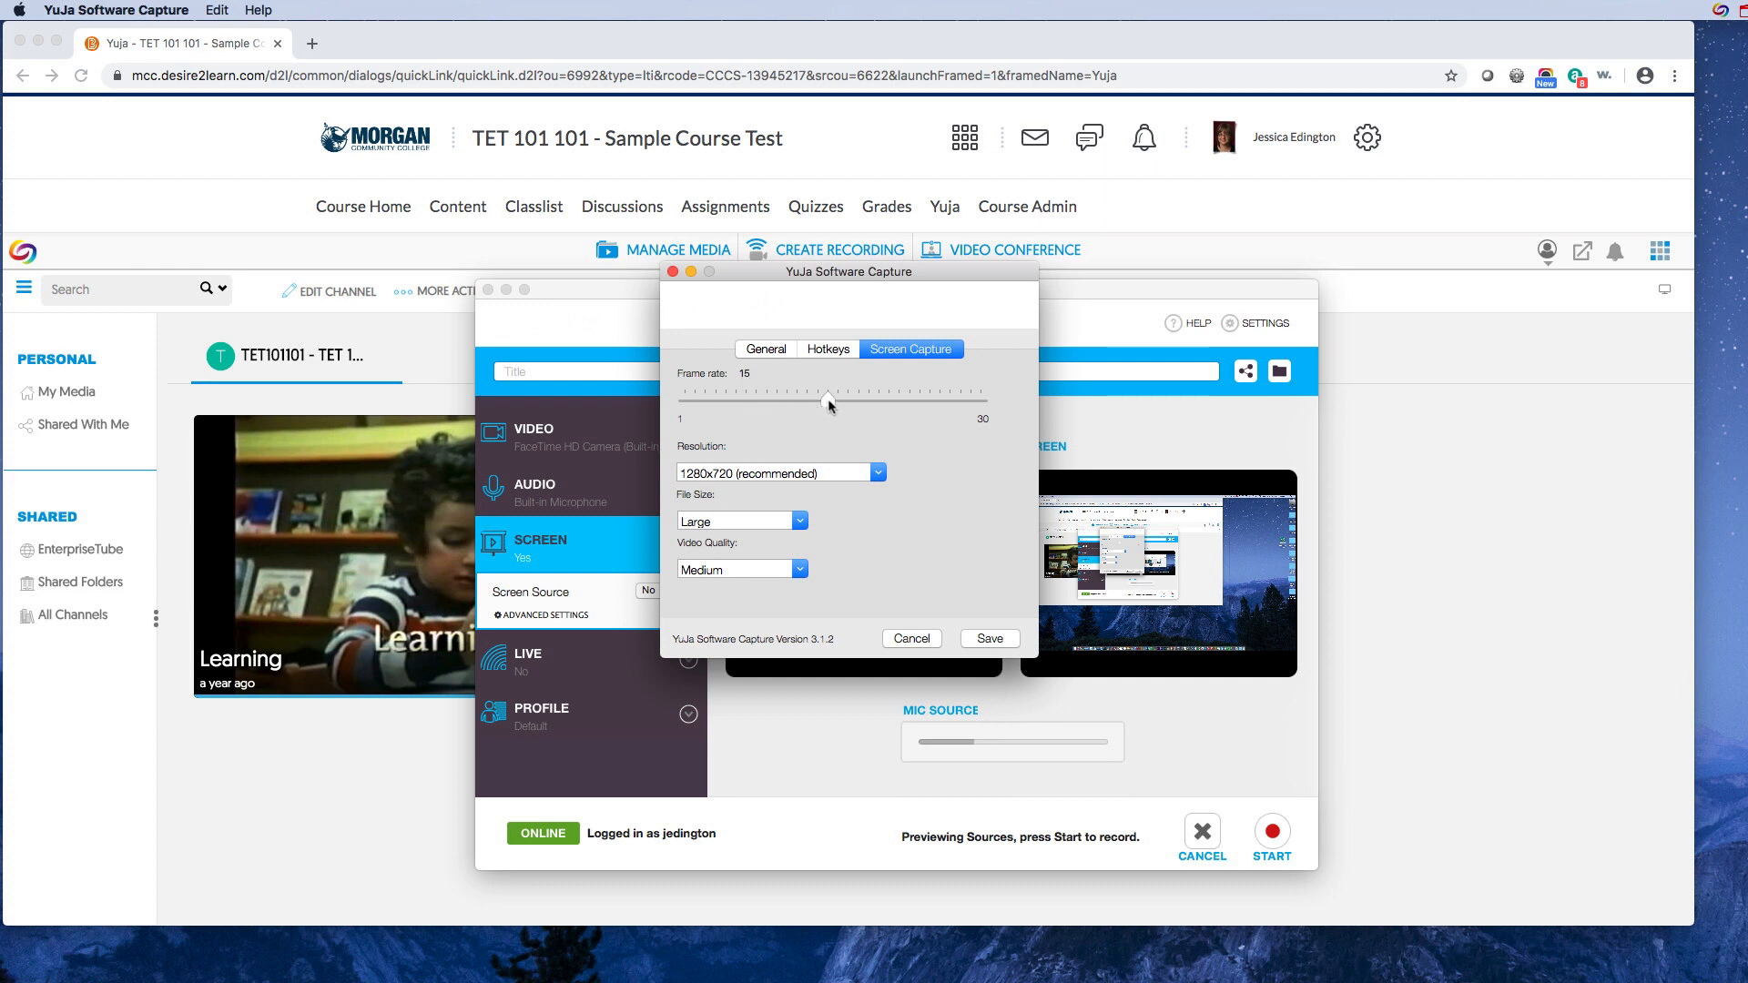
drag(830, 399, 867, 398)
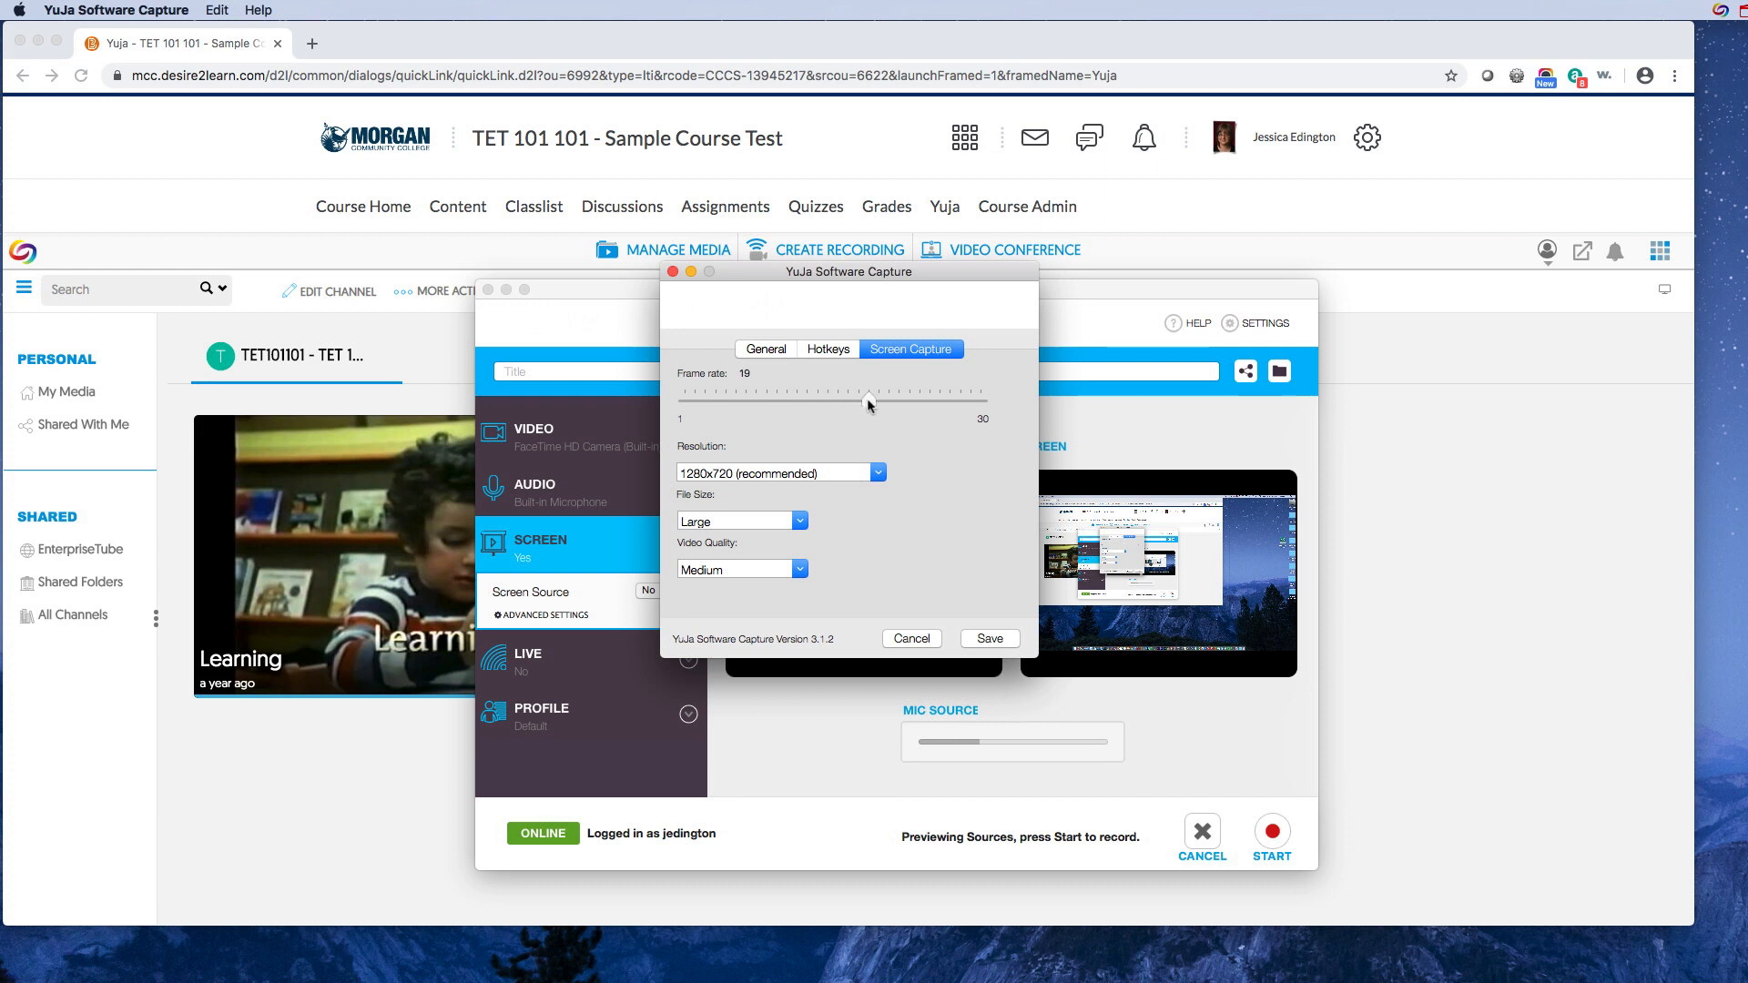
drag(870, 402, 913, 403)
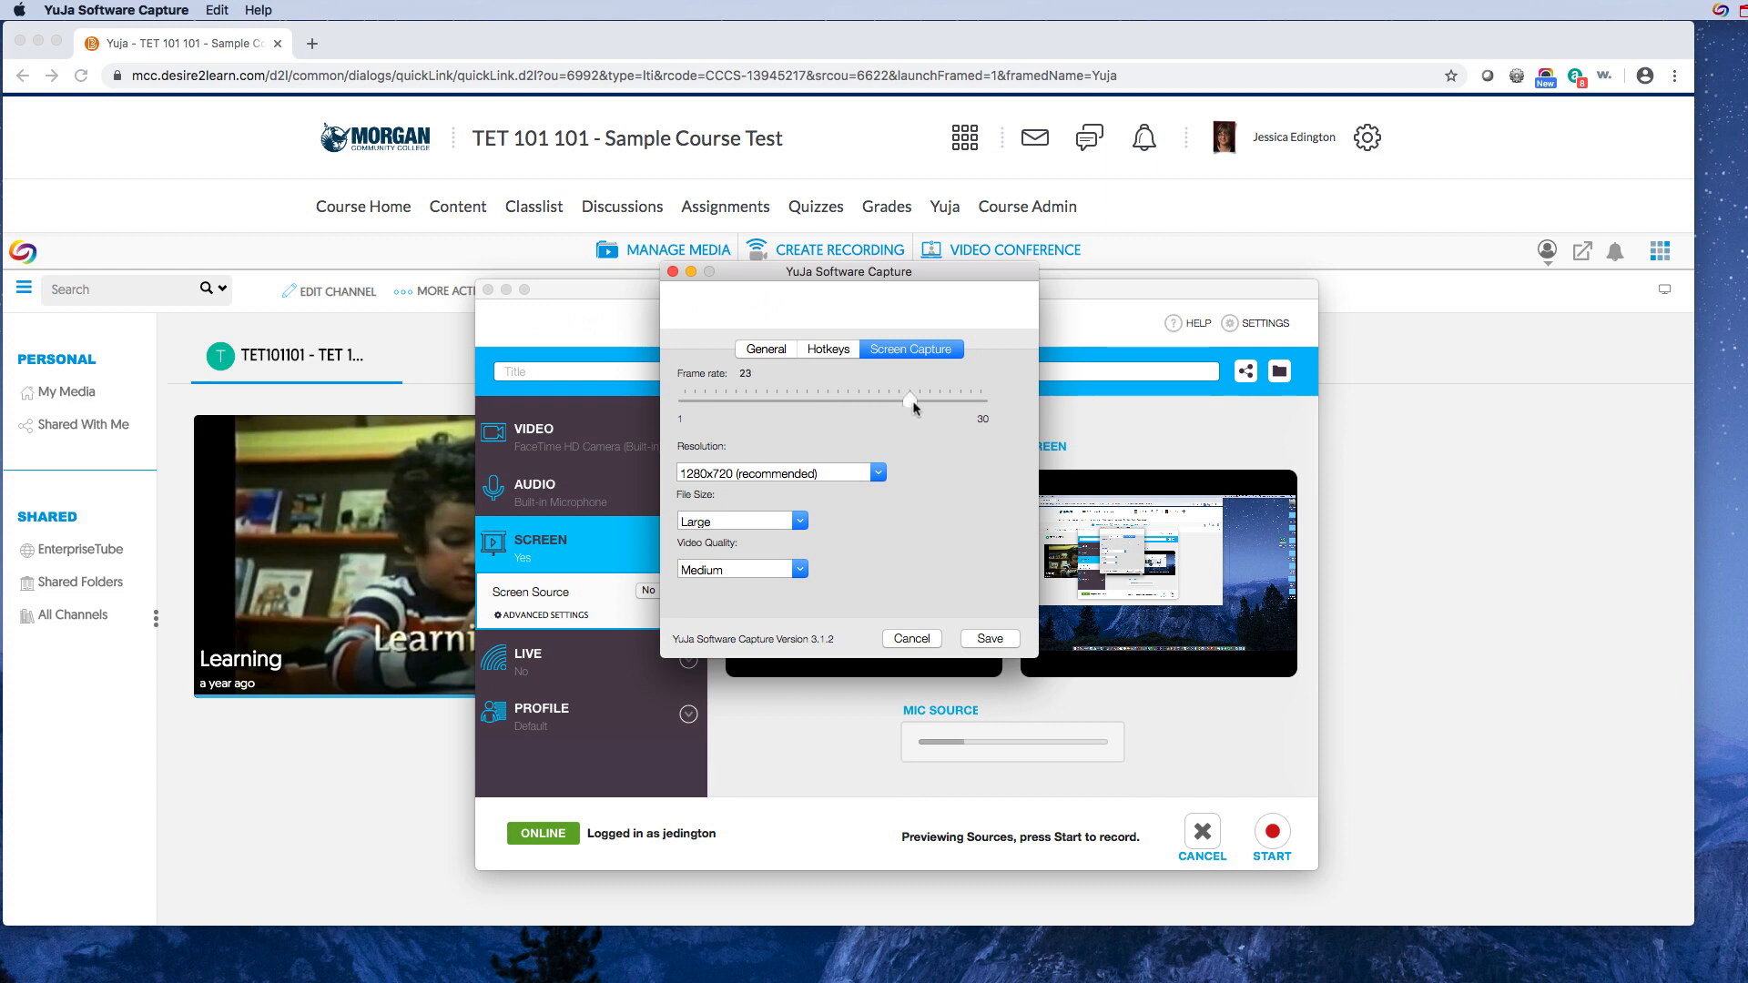
drag(910, 401, 918, 401)
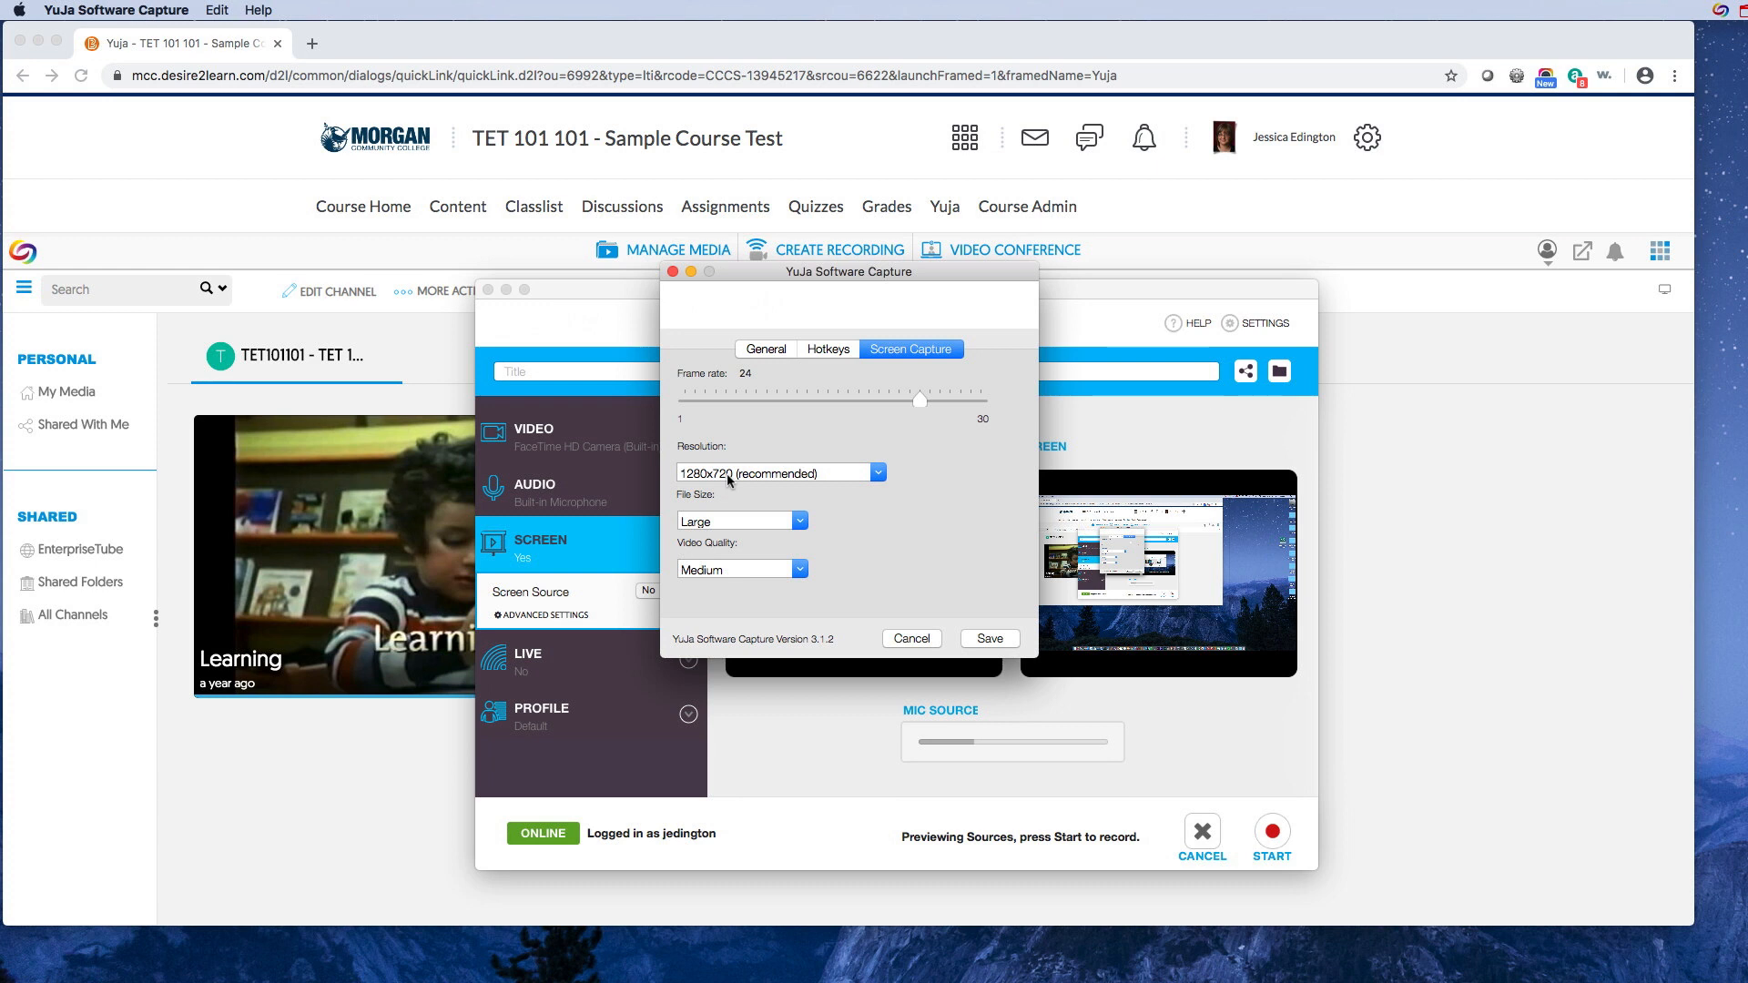
mouse_move(847, 481)
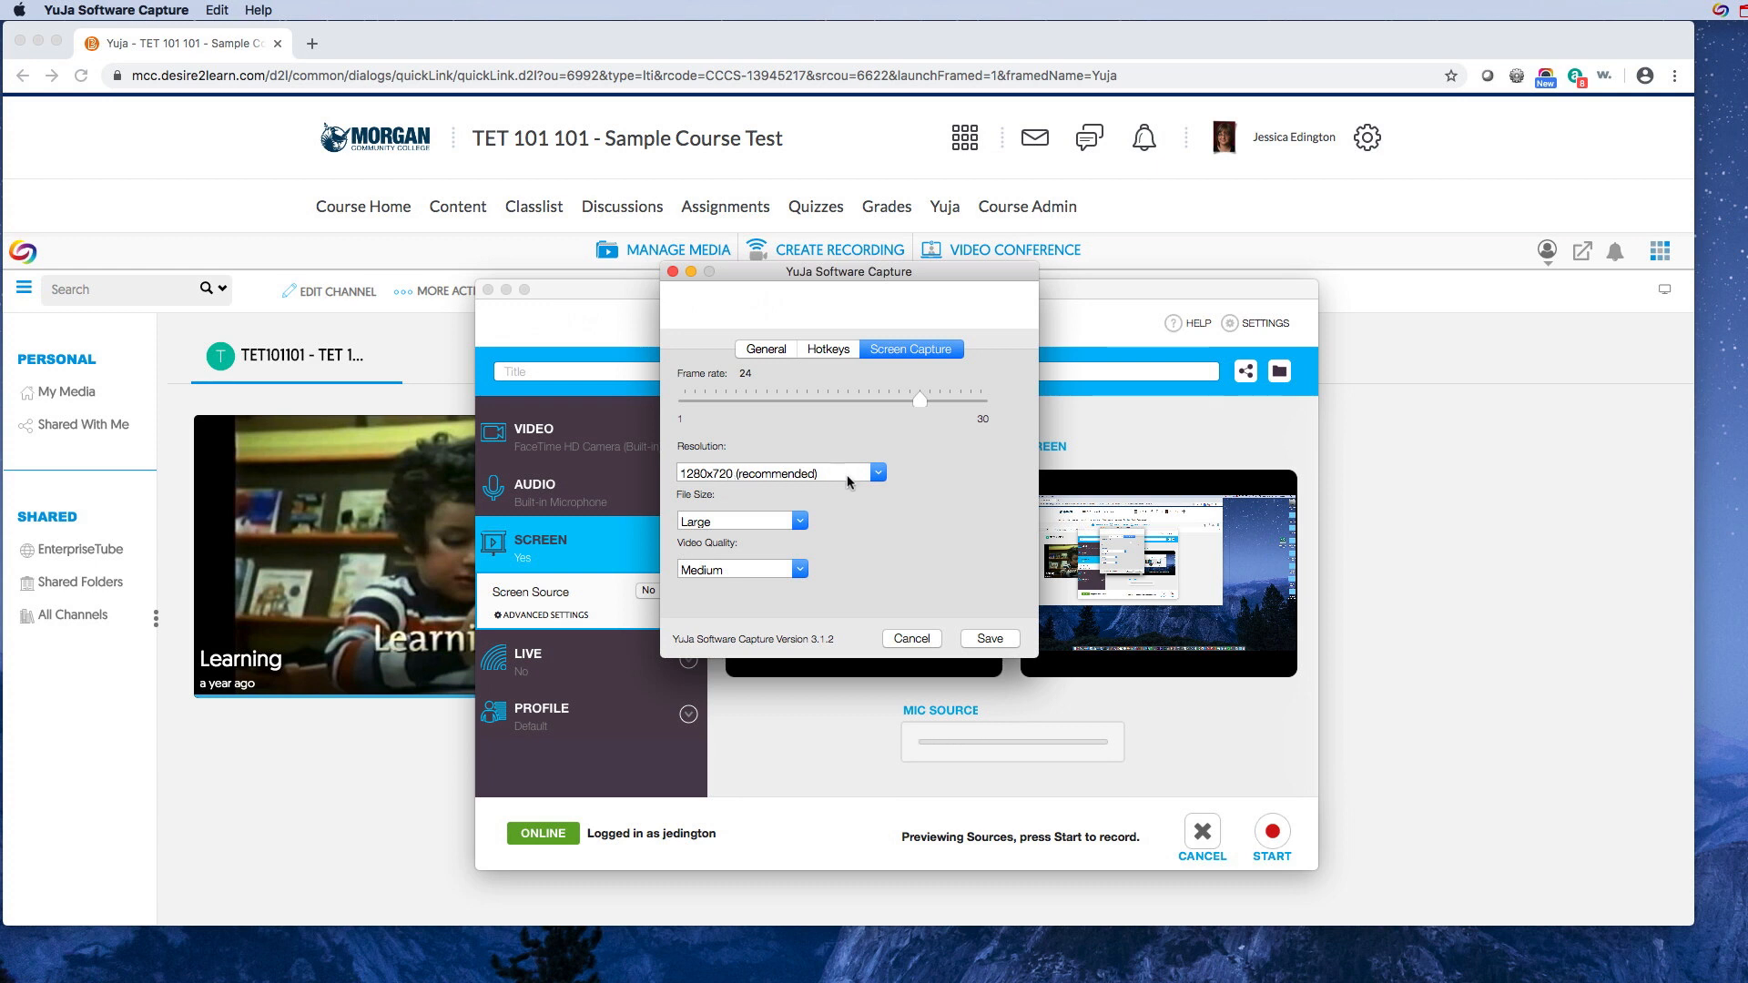
Set resolution to 1920x1080 and Video Quality to High, keeping File Size Large
click(878, 474)
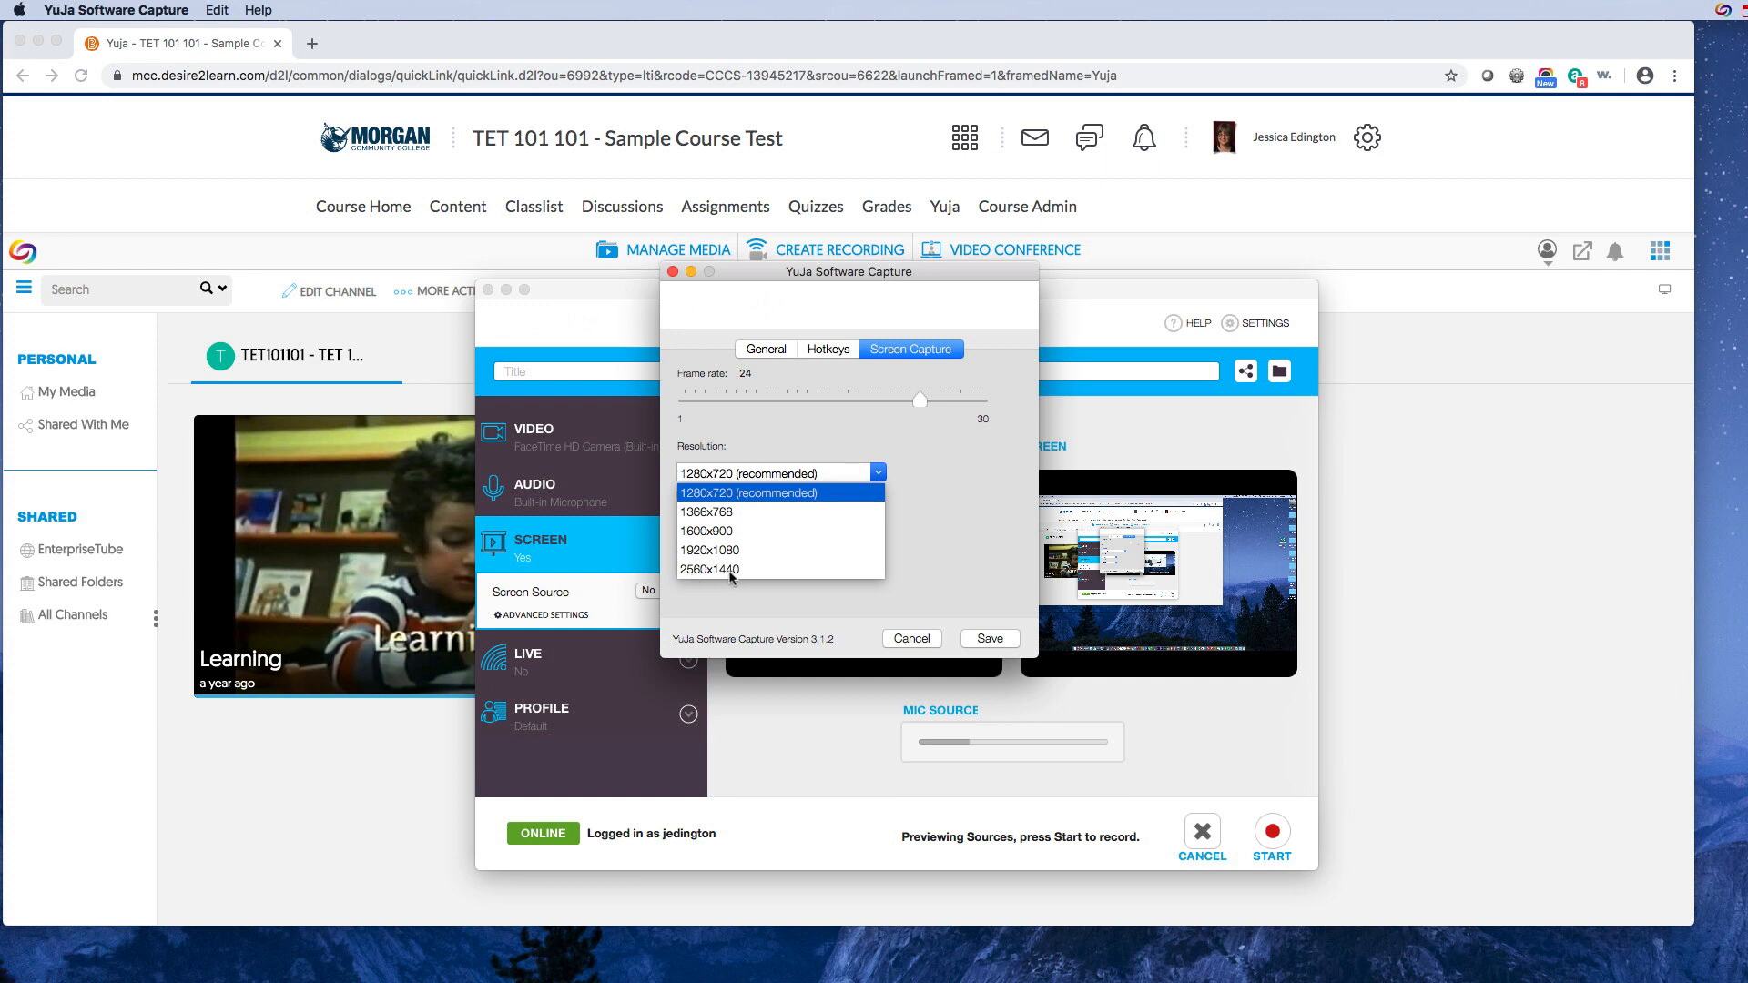
click(711, 550)
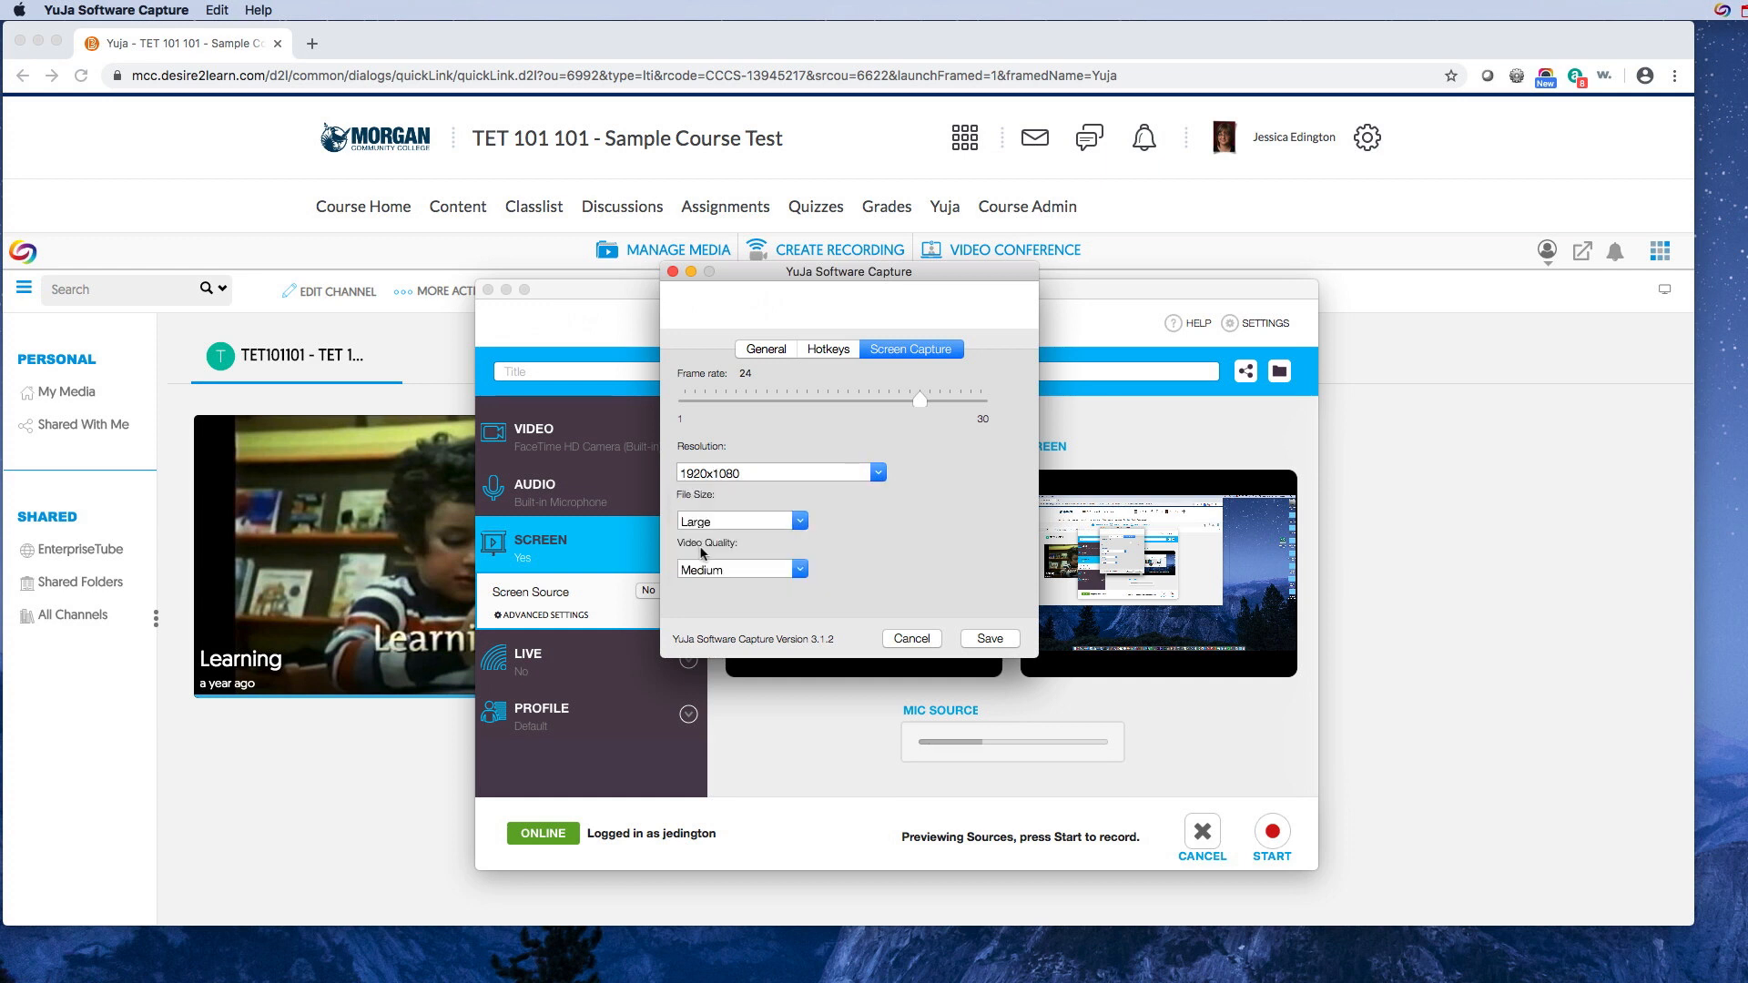
mouse_move(743, 490)
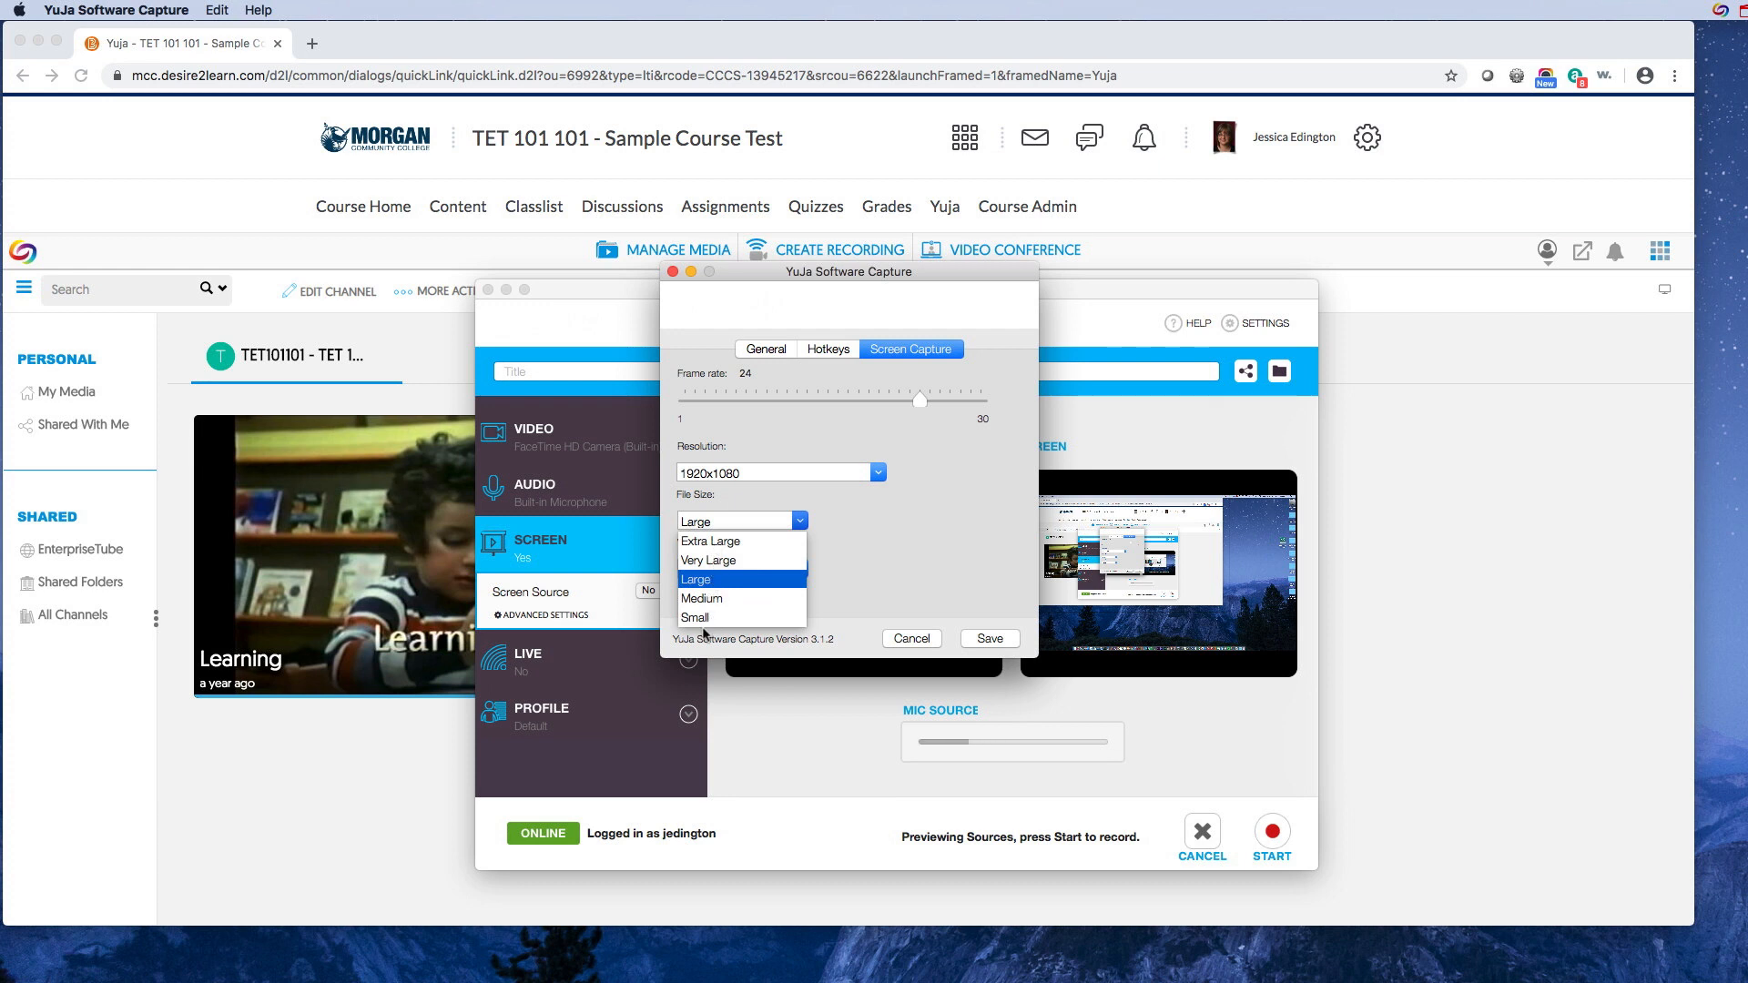
mouse_move(713, 579)
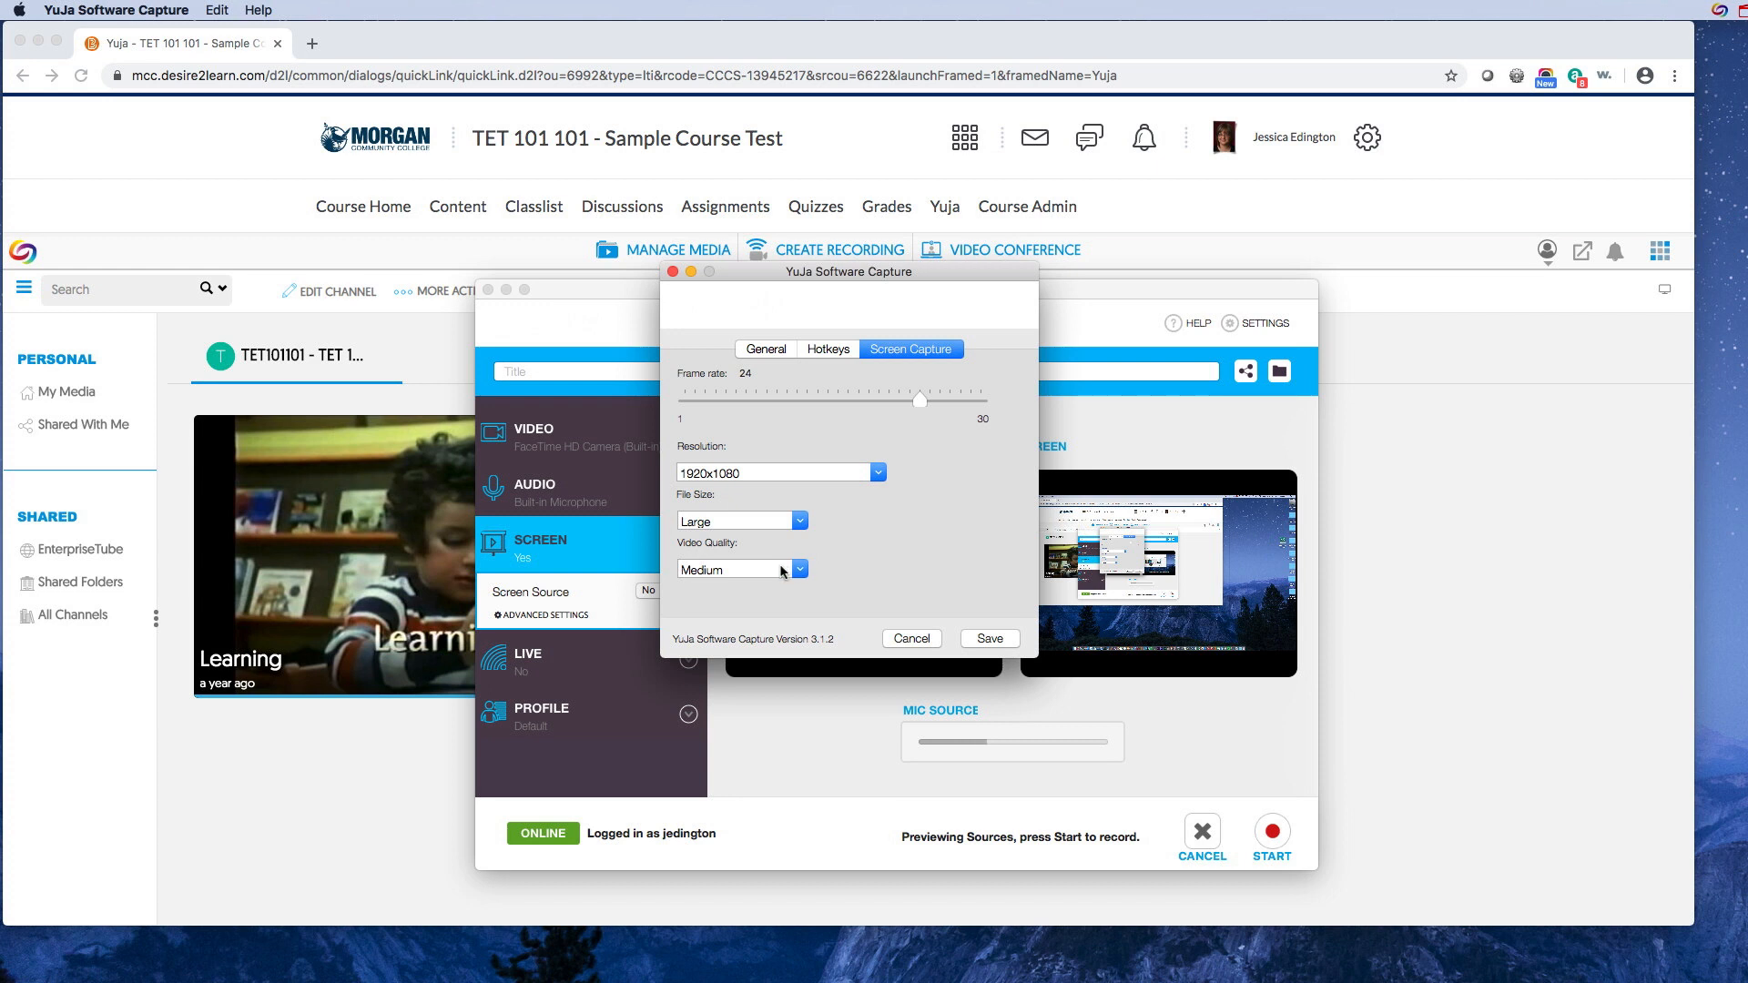
mouse_move(760, 539)
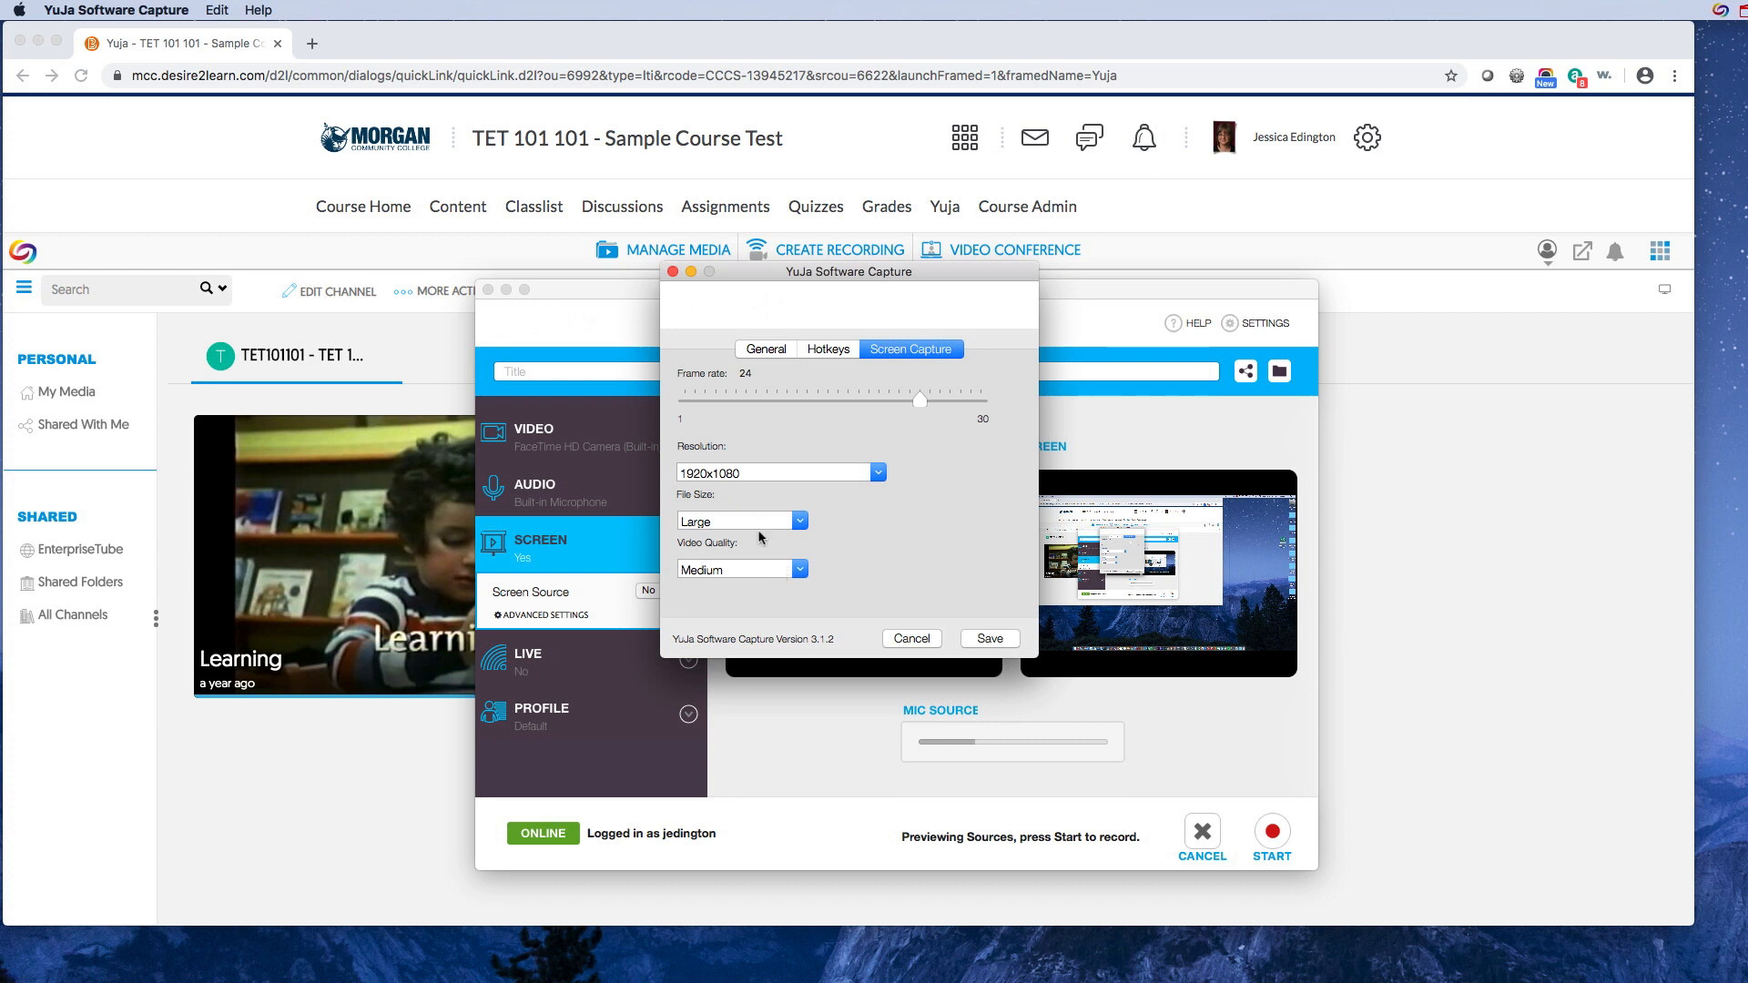
click(798, 568)
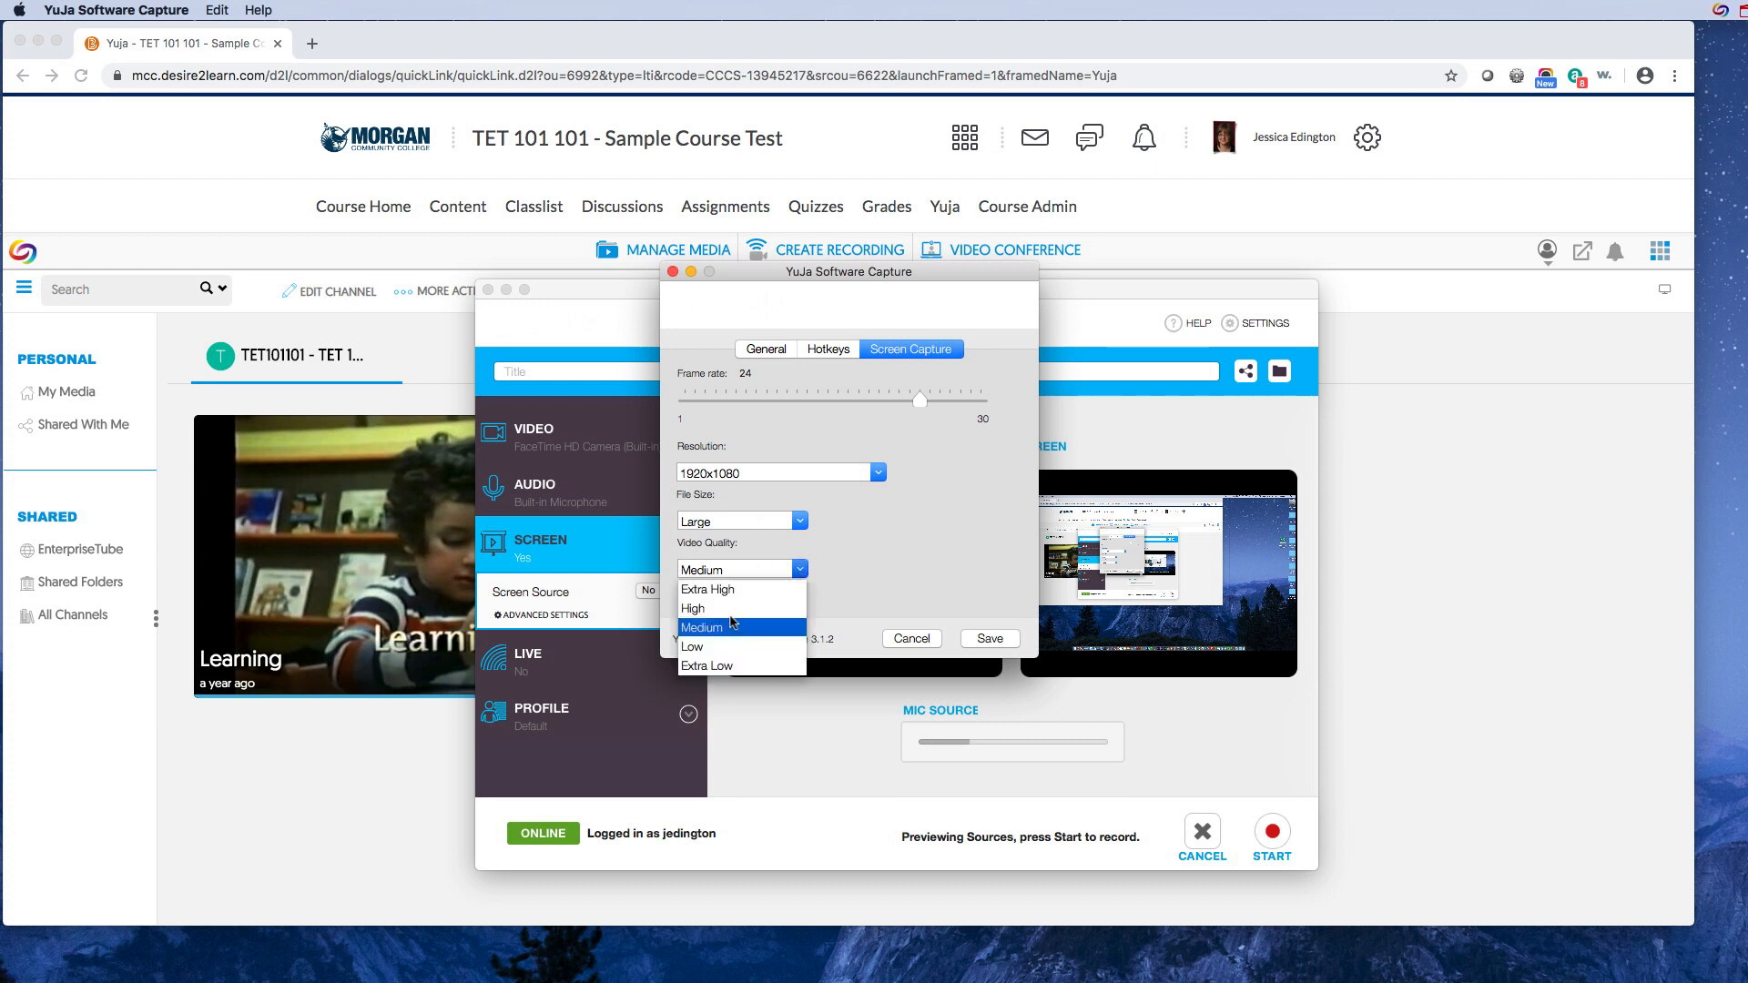
click(692, 609)
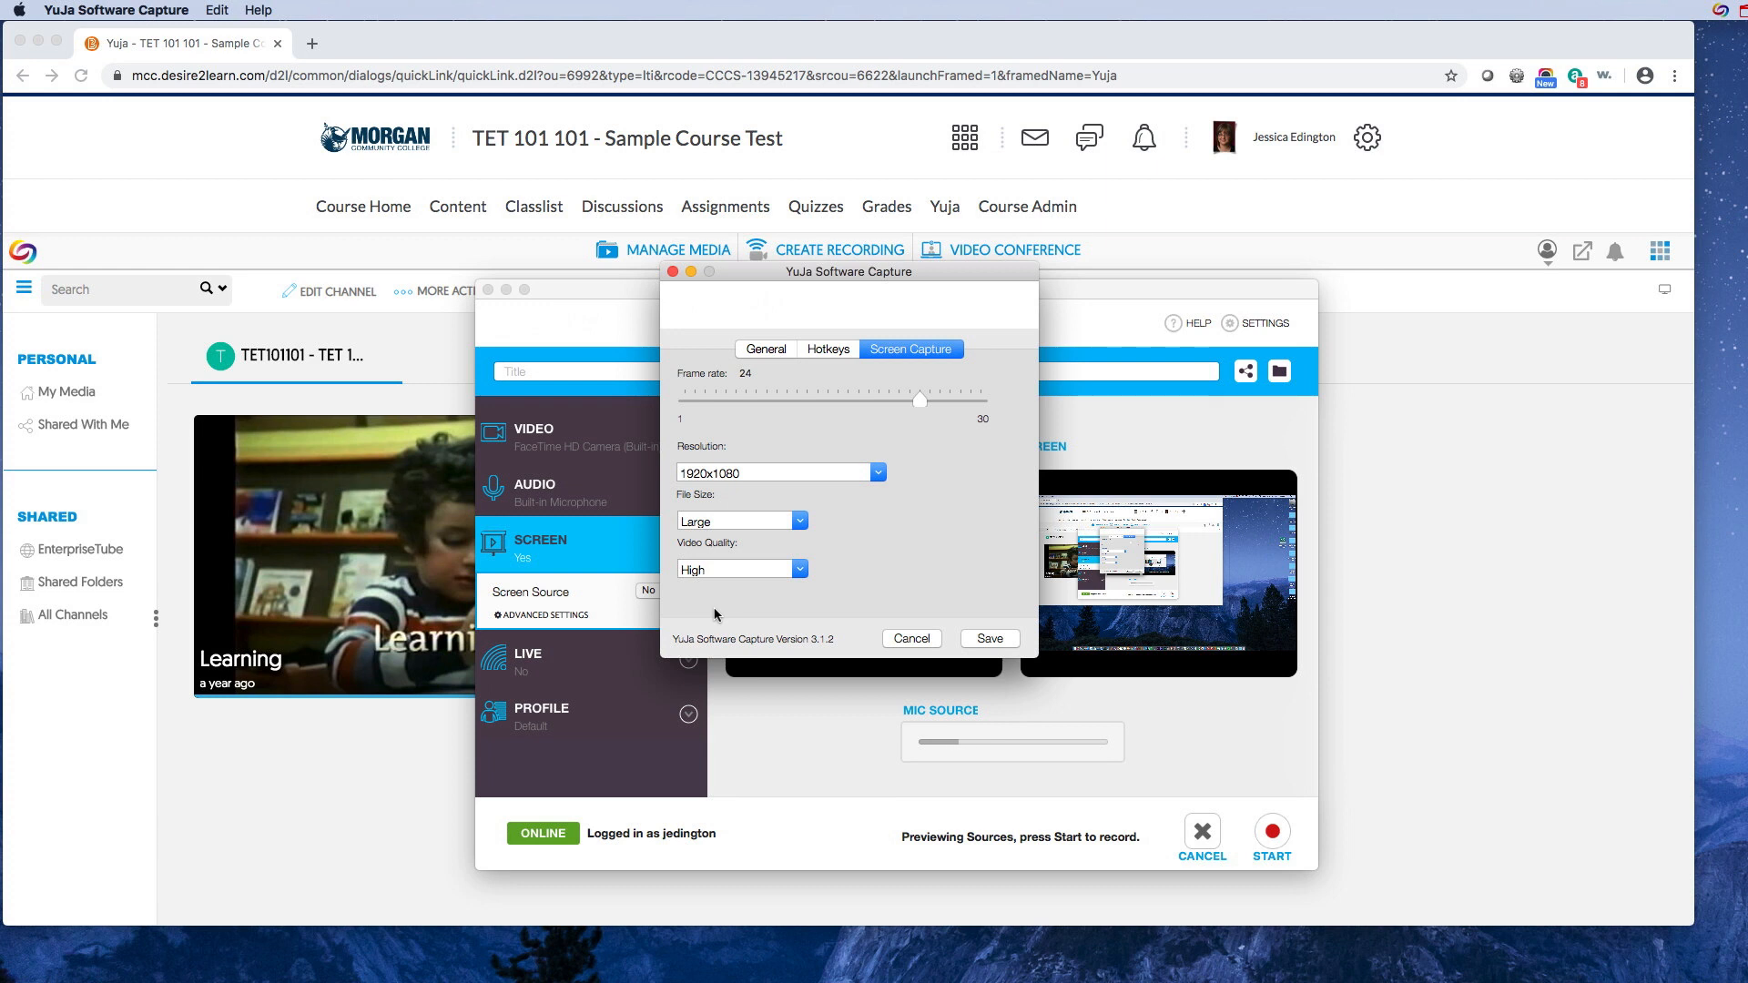
mouse_move(933, 619)
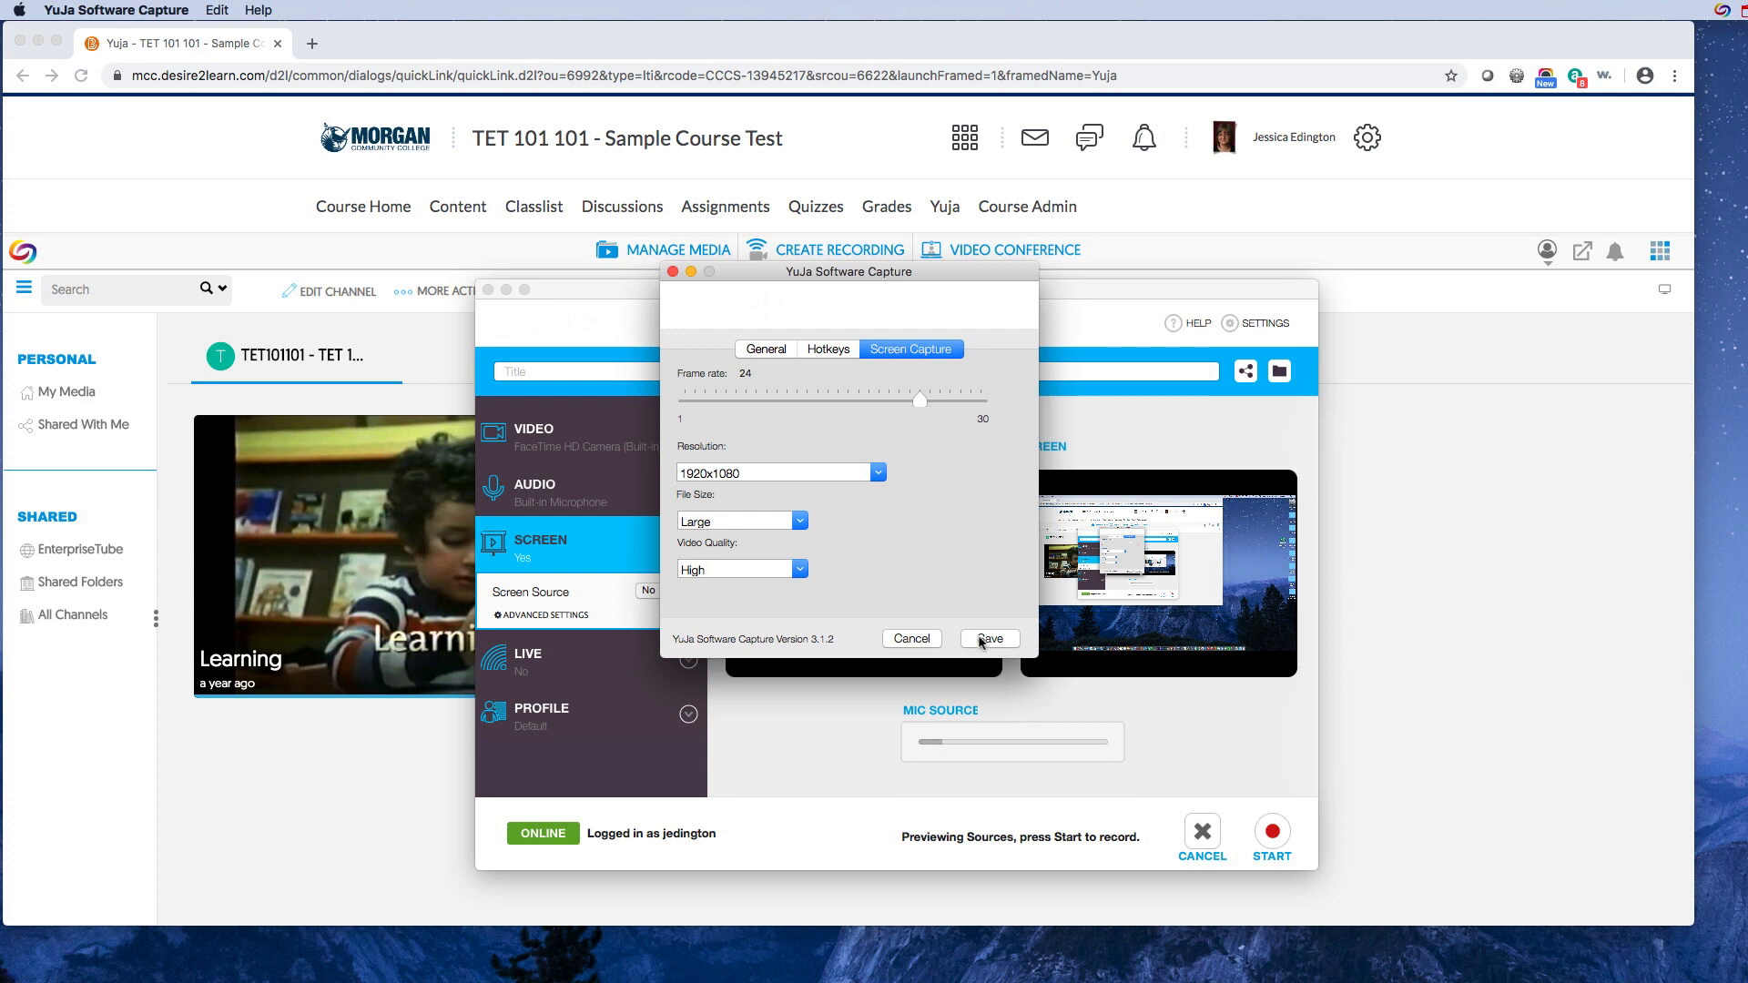
Save the settings, accepting the Record Quality Warning and the Settings Saved notice
click(987, 637)
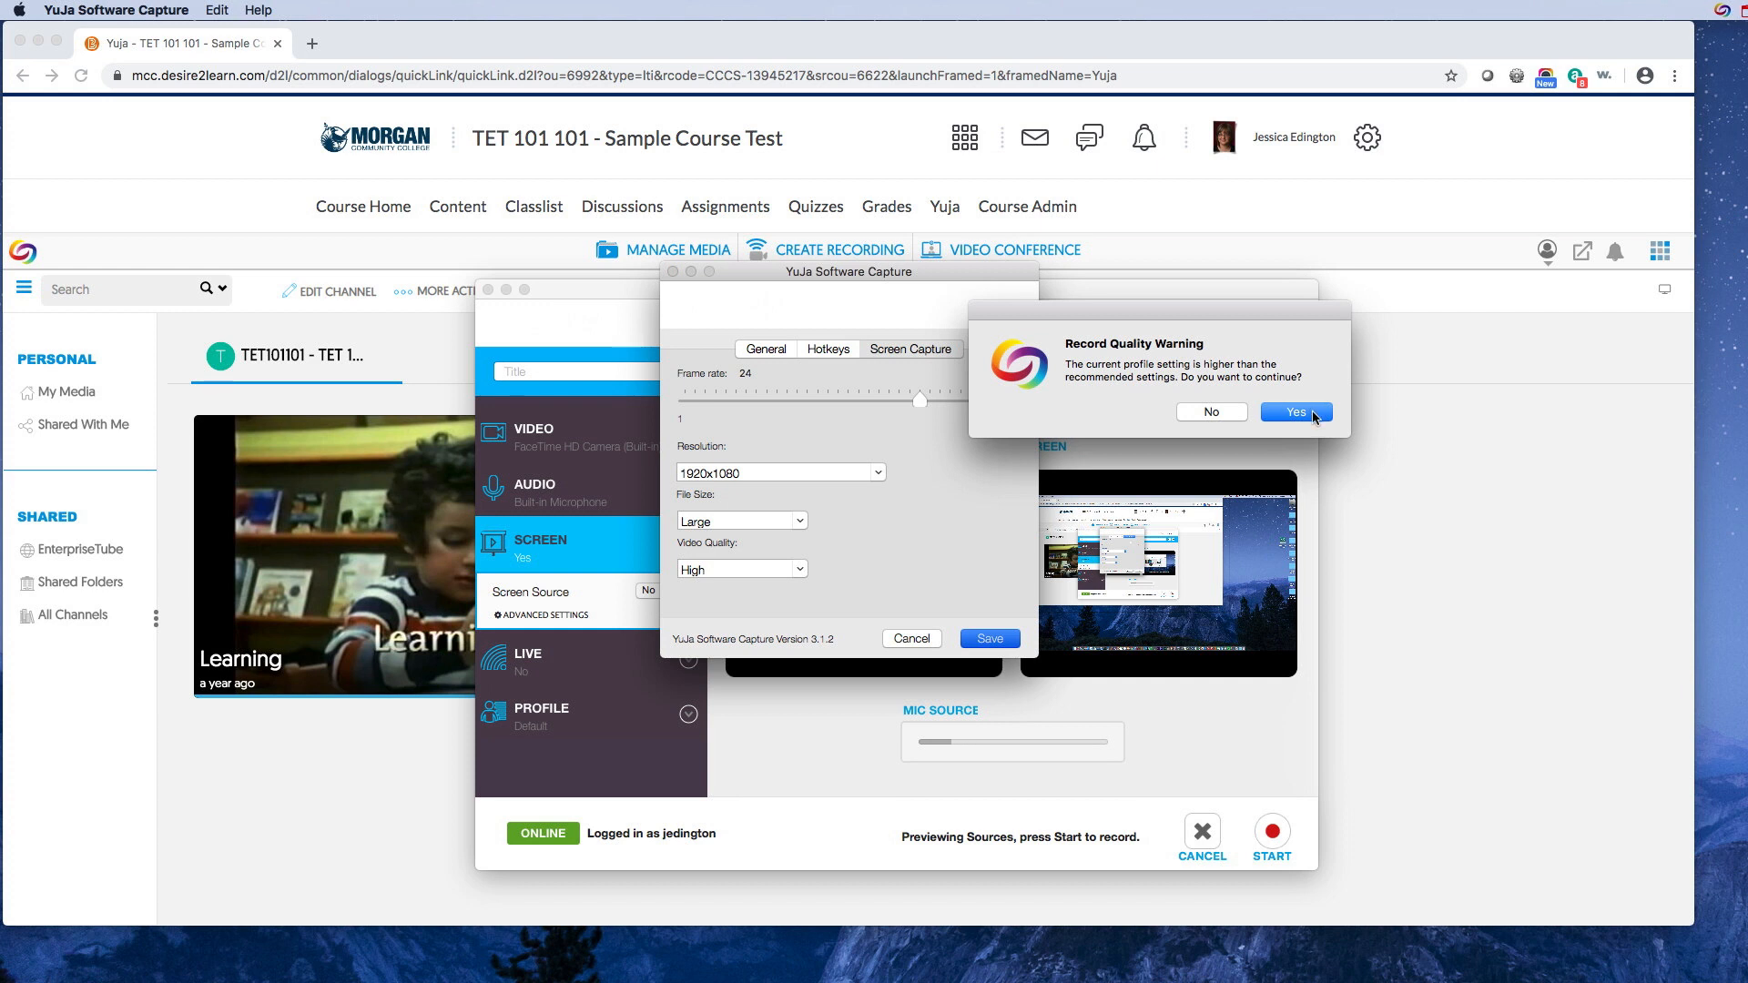
click(1295, 411)
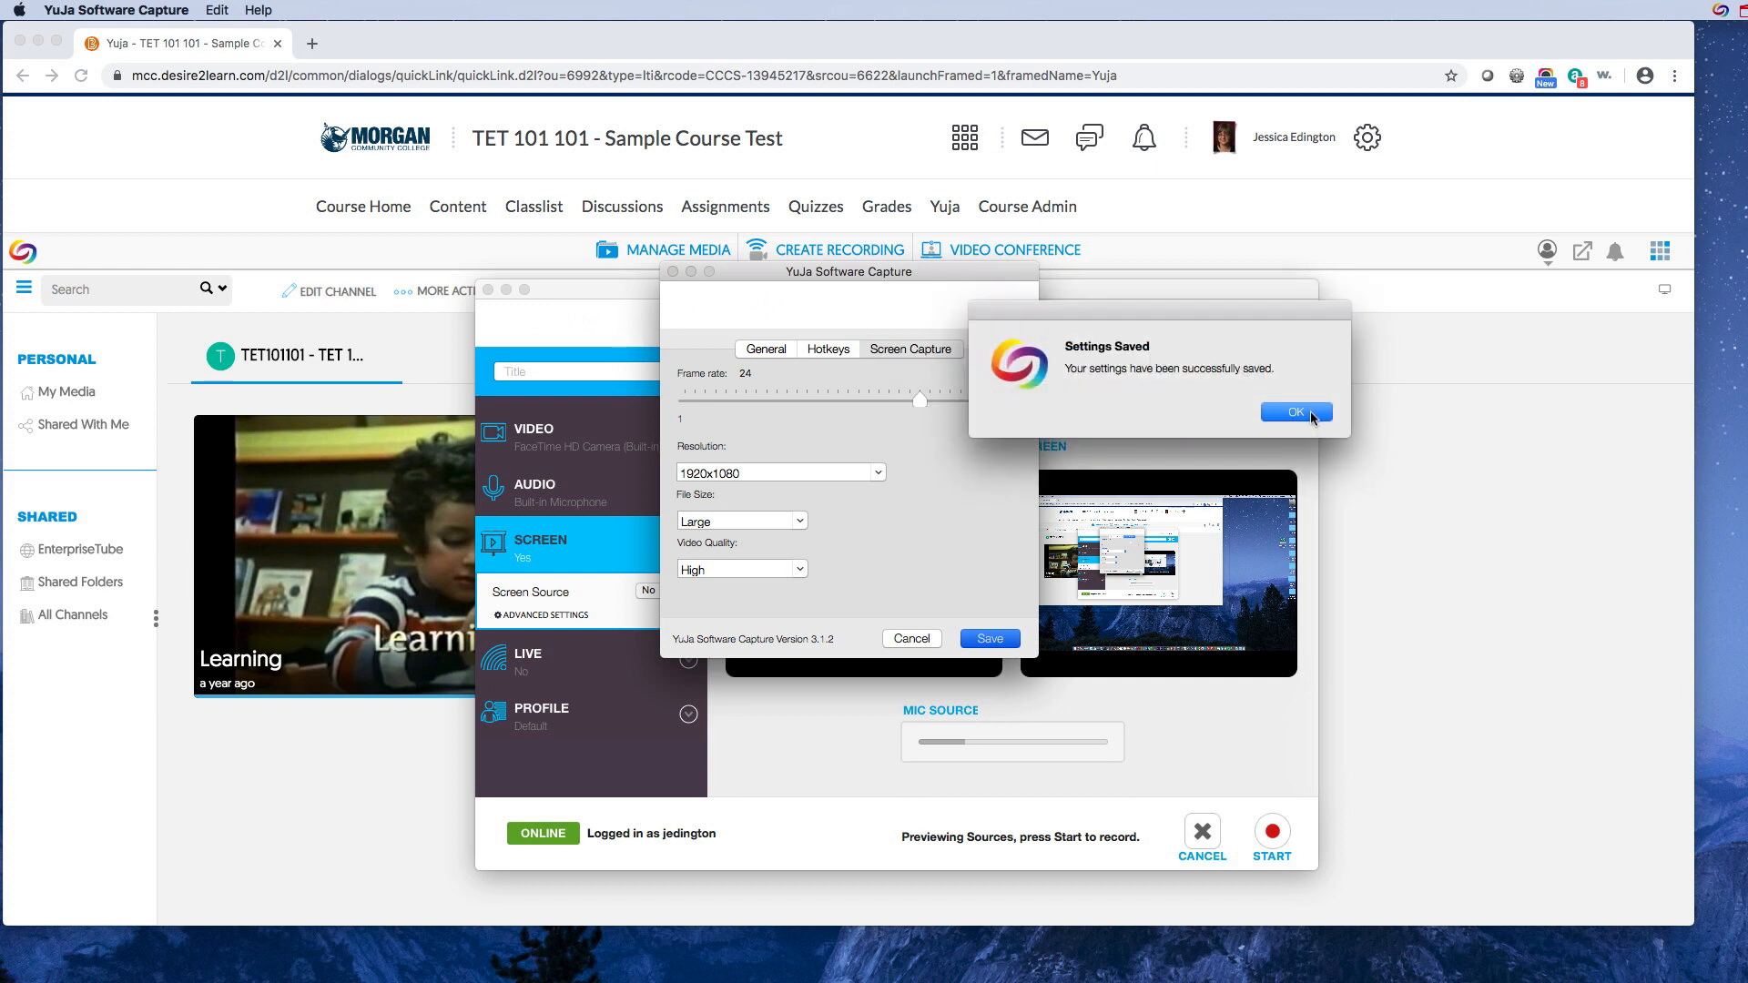
click(1293, 412)
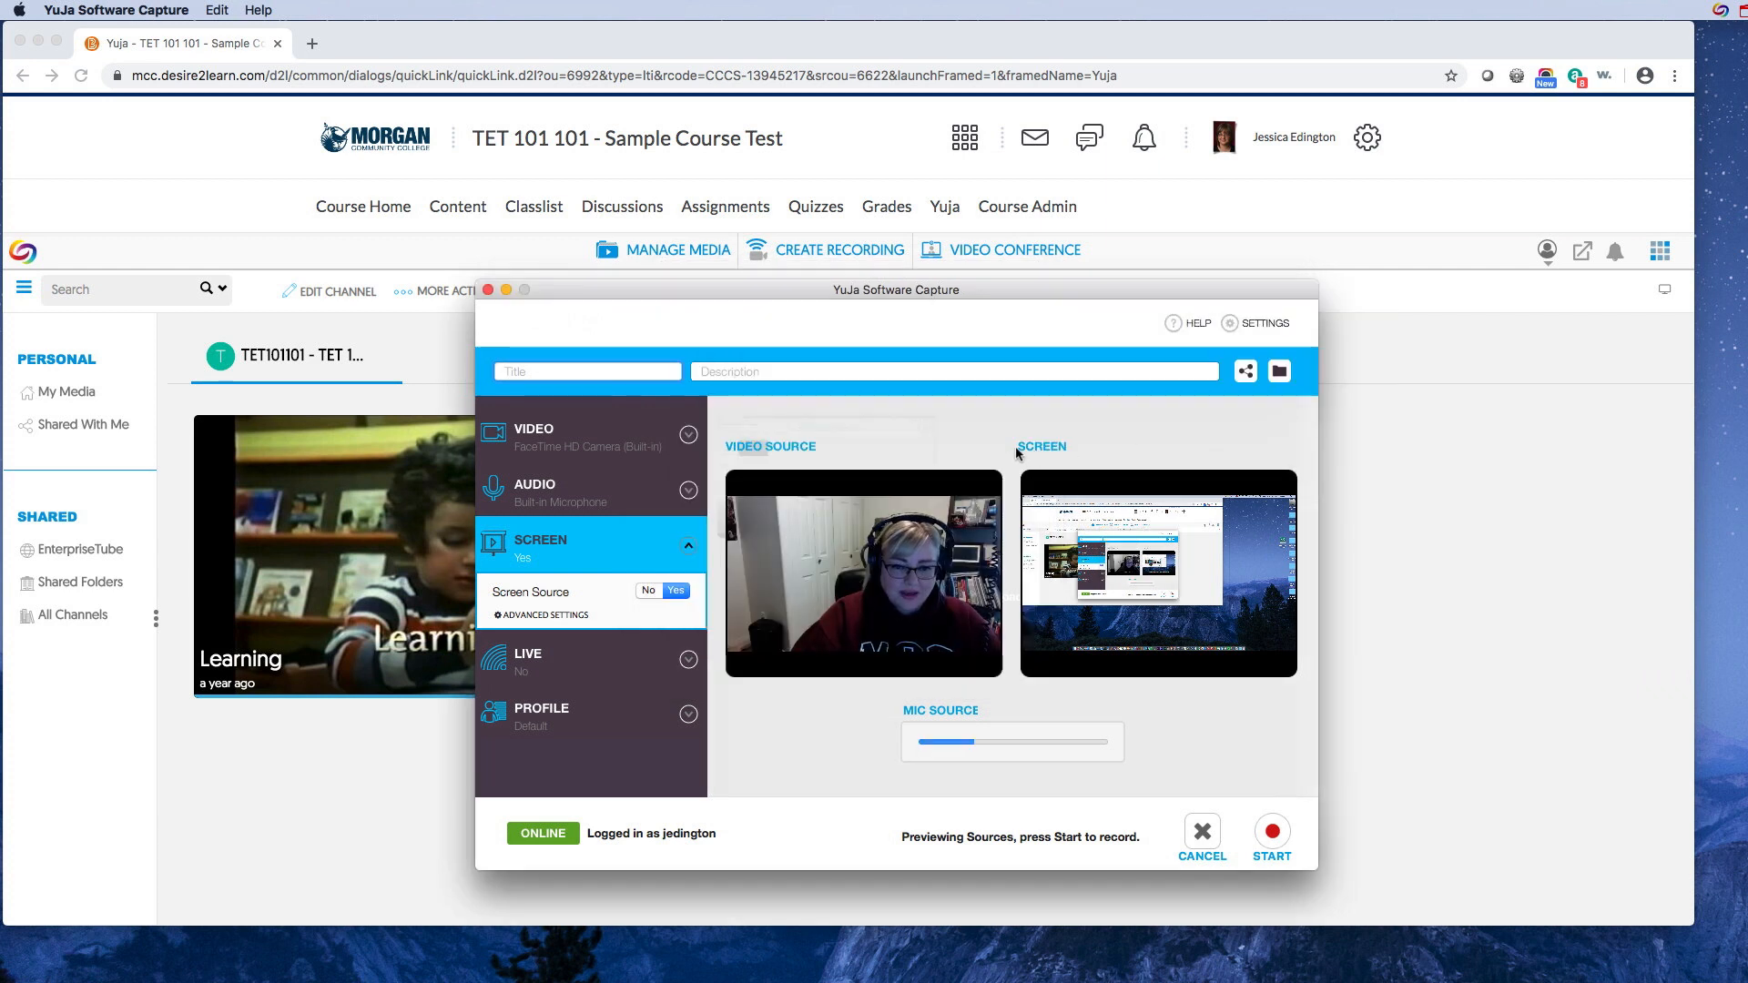